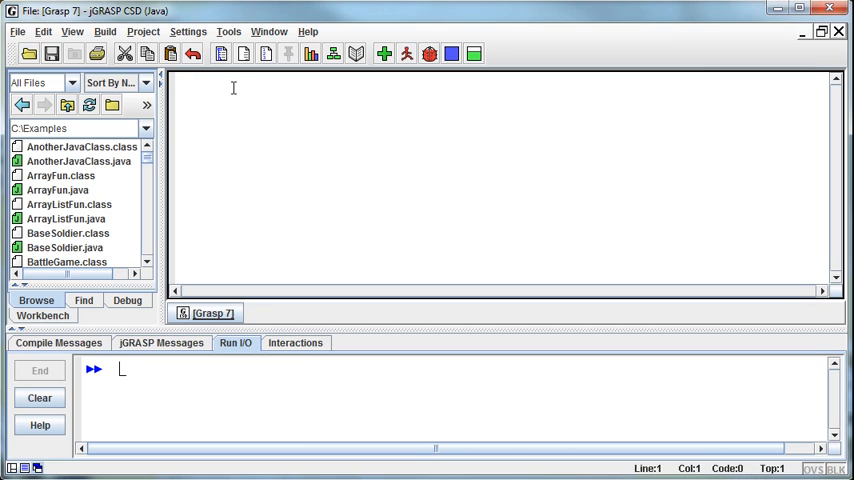
Step: Declare the public class FileIOExampleFun with its braces
text(public class)
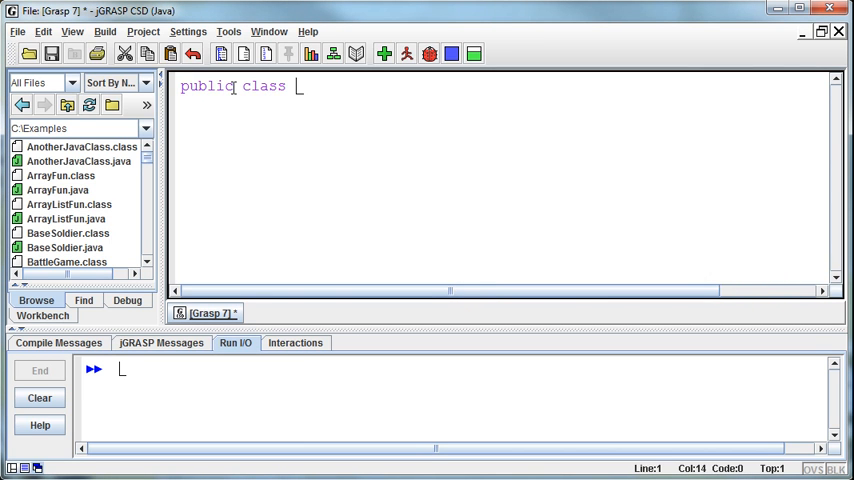
text(FileIOExample)
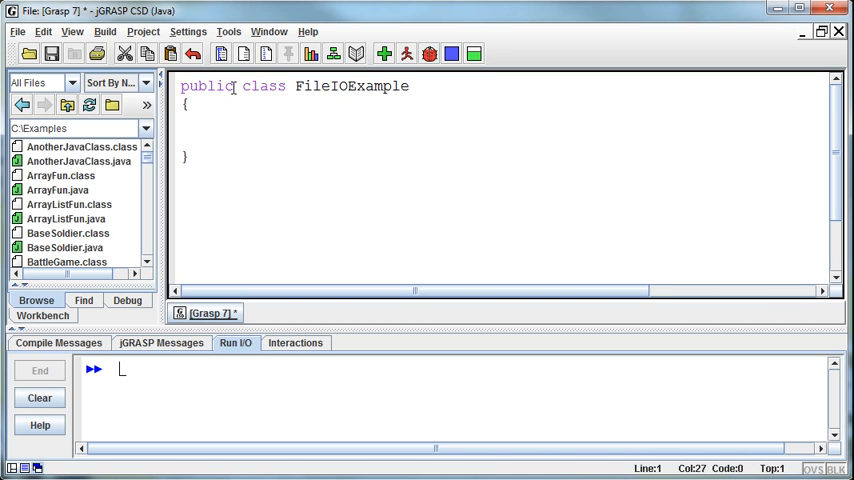
text(Fun)
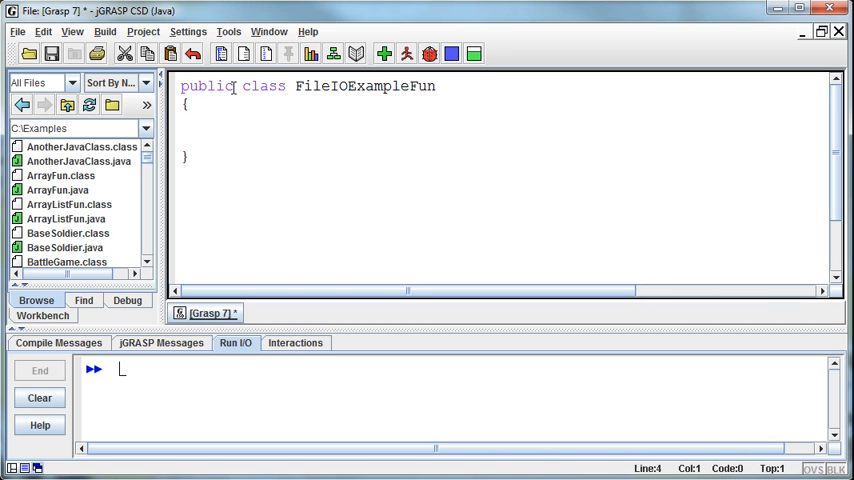
Step: Add an empty public static void main(String[] args) method inside the class
text(p)
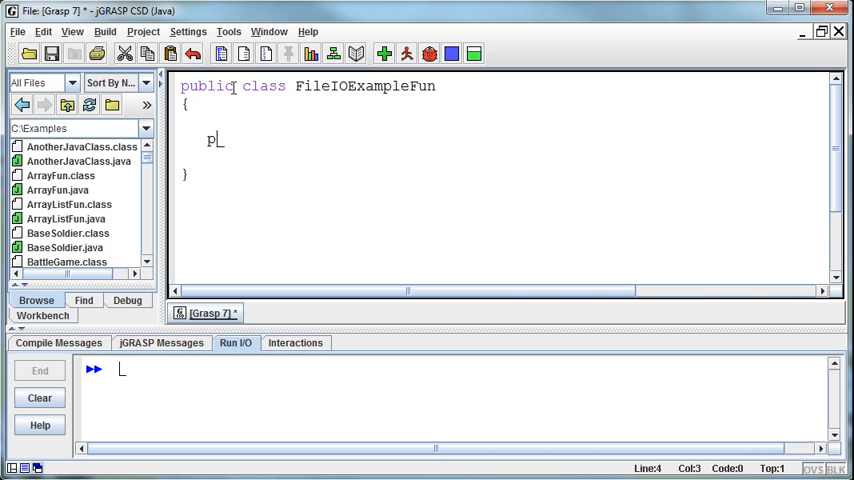
text(ublic static vo)
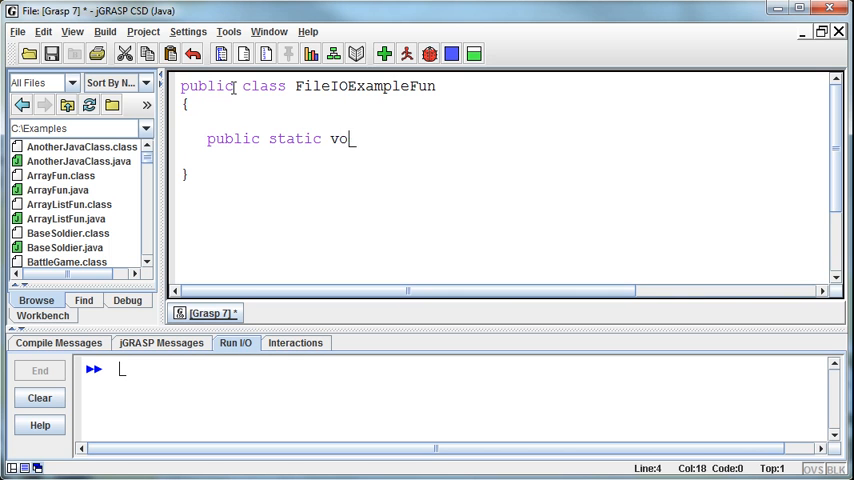
text(id main (String)
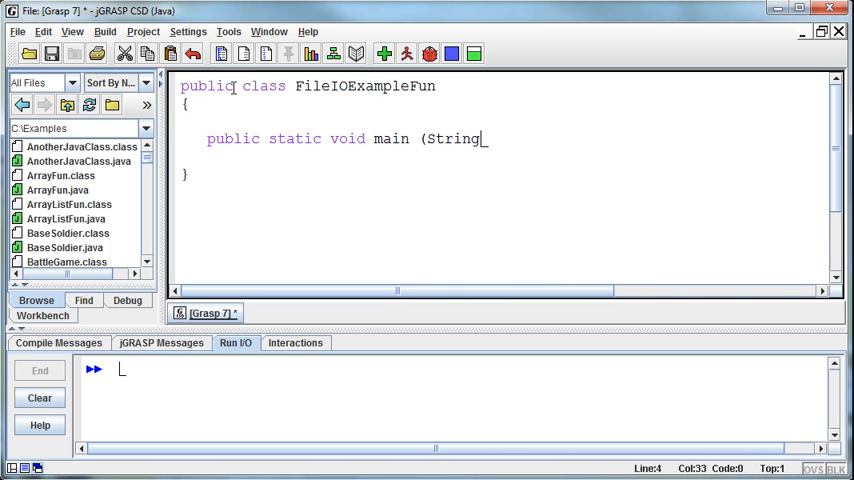
text([] ar)
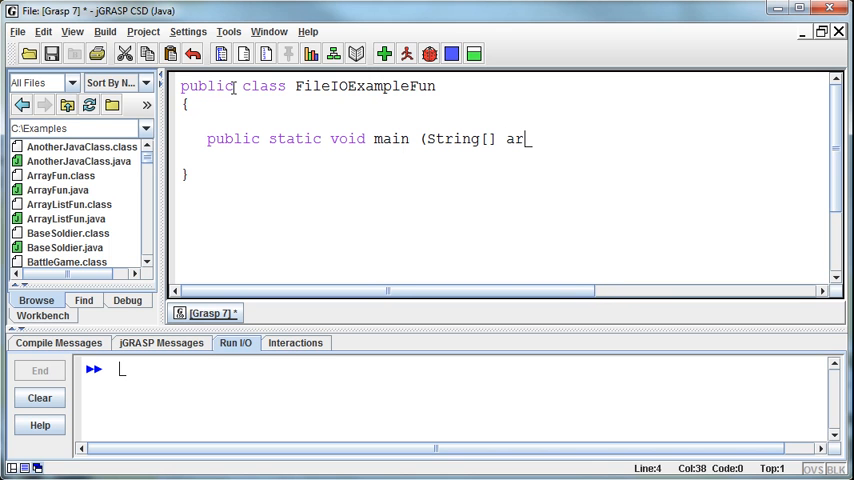
text(gs))
text({)
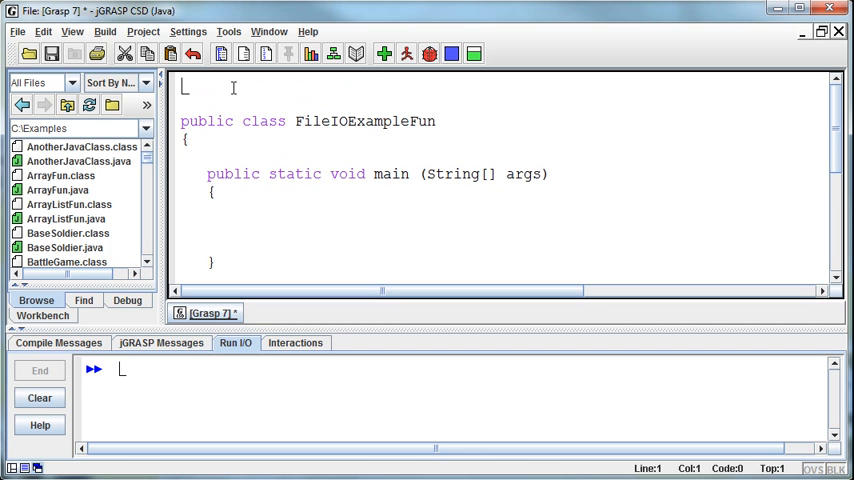
Step: Add imports for java.io.File and java.util.Scanner at the top of the file
text(import j)
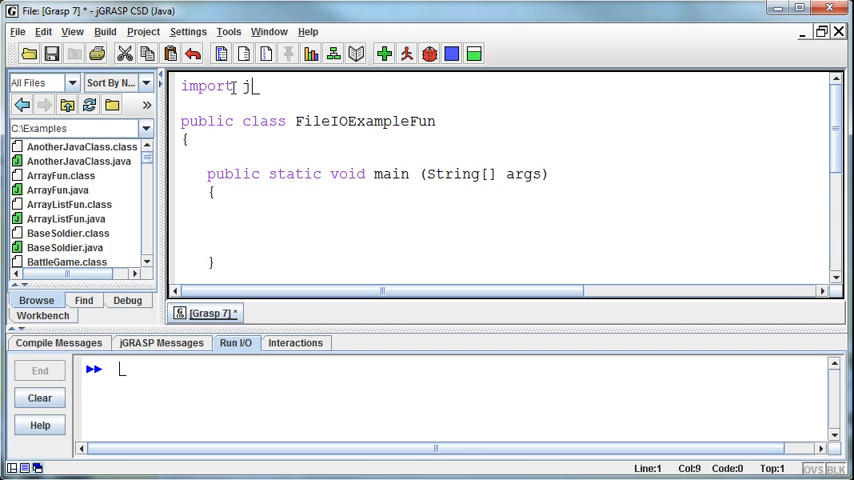
text(ava.io.)
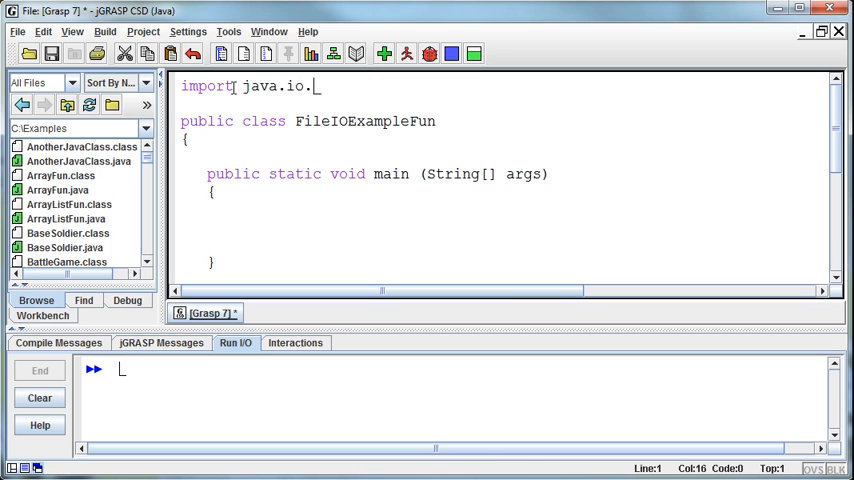
text(File;)
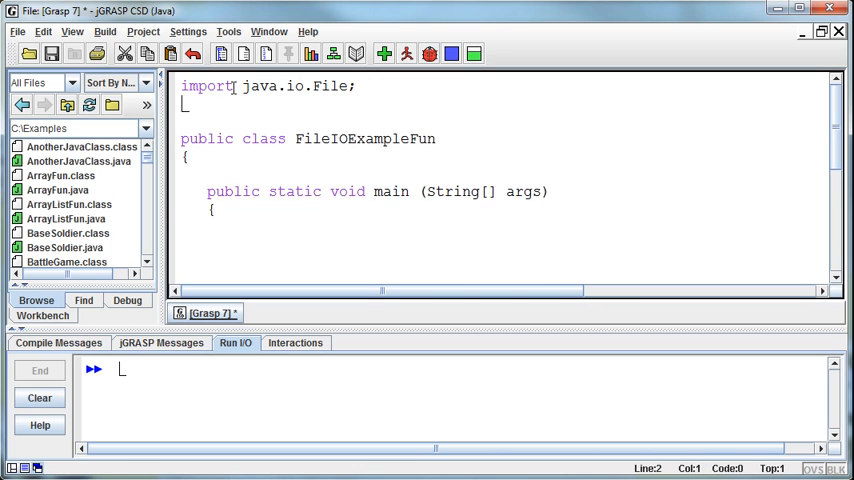
text(import java.)
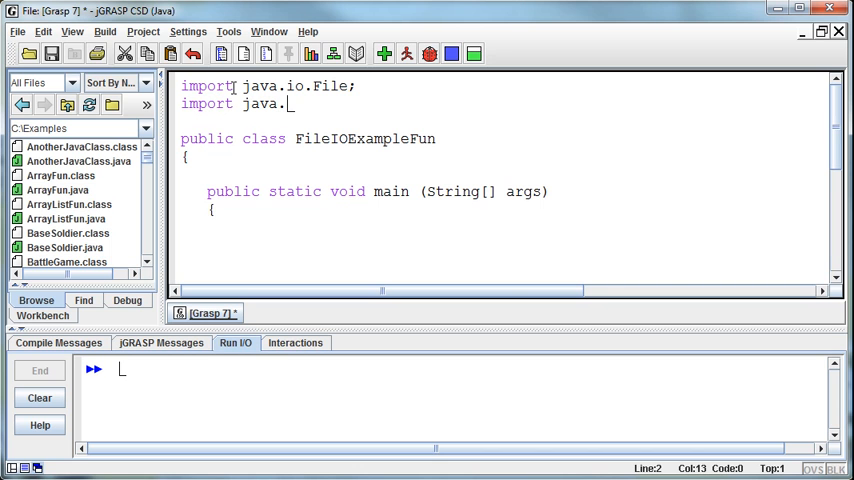
text(util.S)
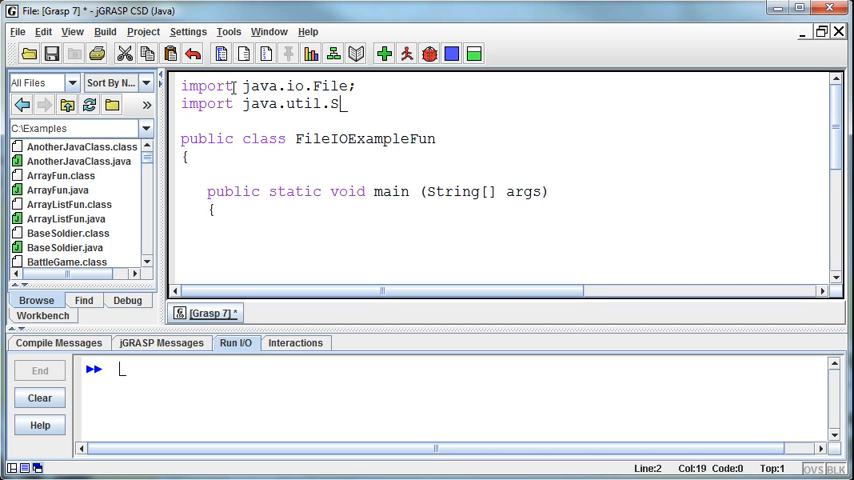
text(canner;)
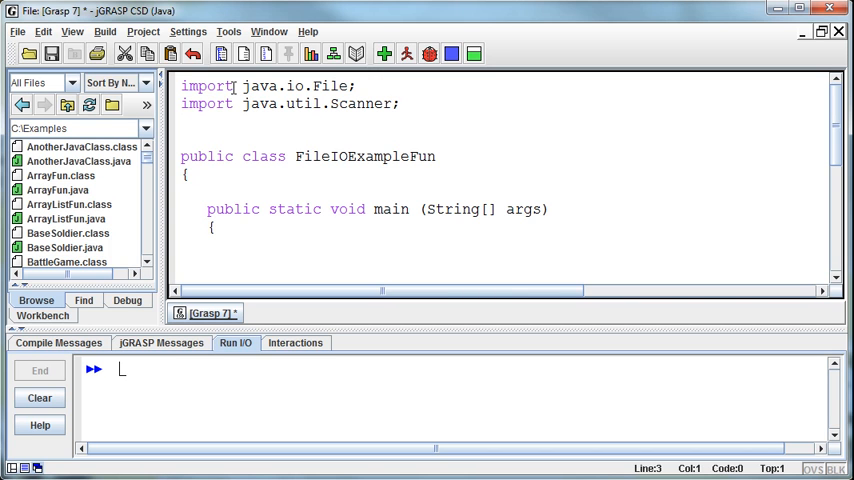
Step: Add imports for java.io.PrintWriter and java.io.FileNotFoundException
text(import)
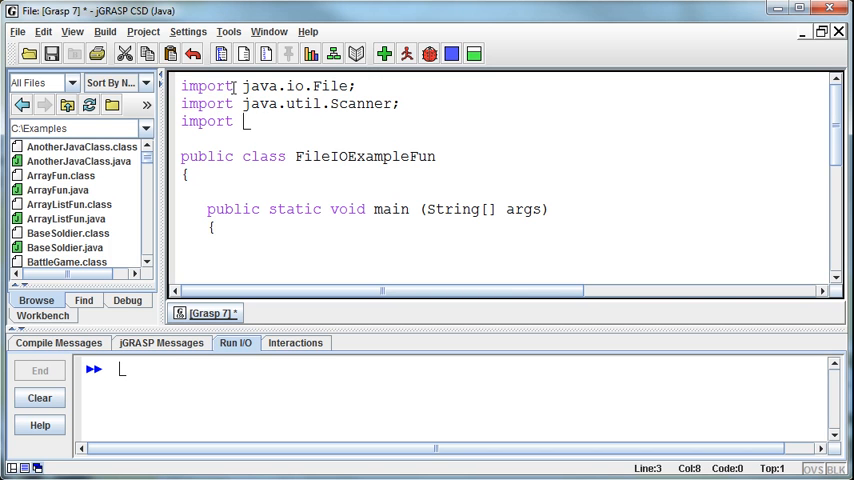
text(java.io.PrintWriter;)
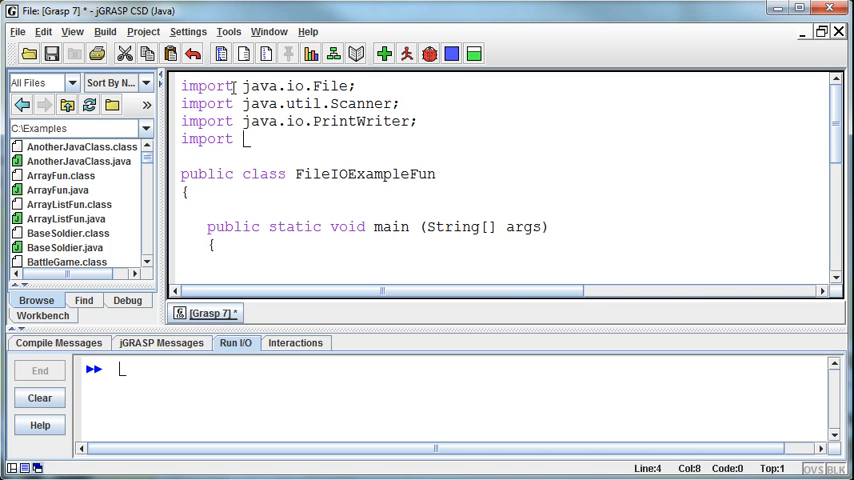
text(java.io.Fil)
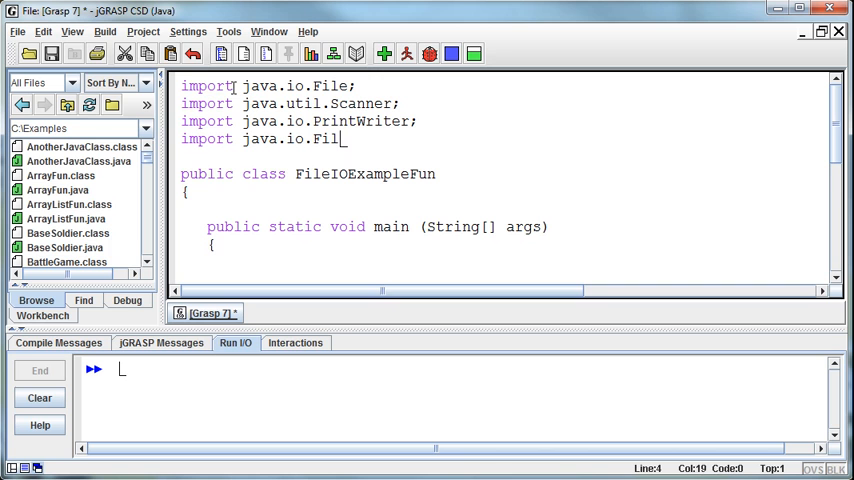
text(eNotFoundExc)
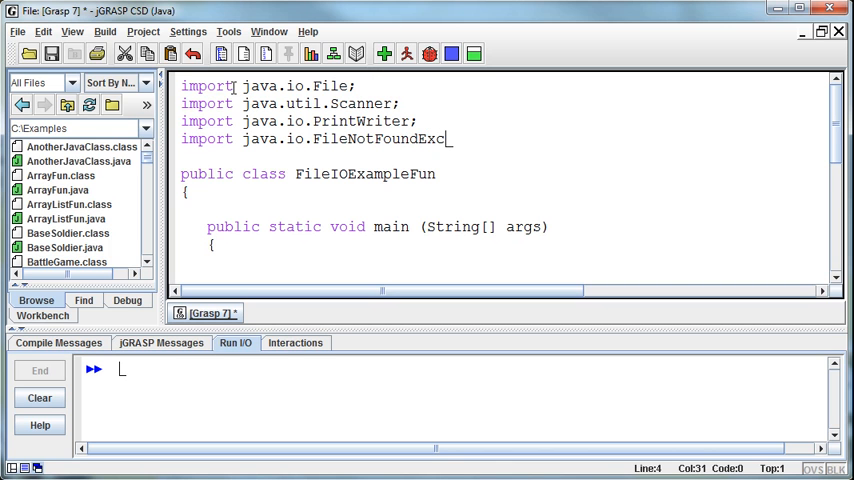
text(eption;)
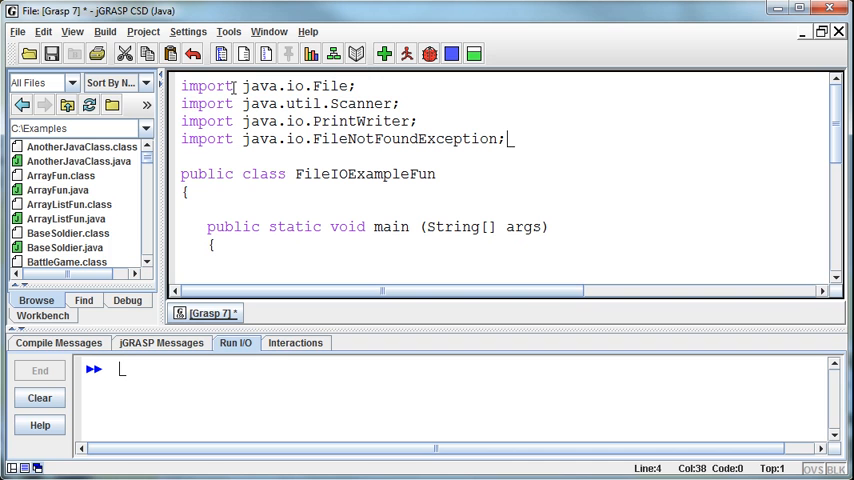
mouse_move(377, 263)
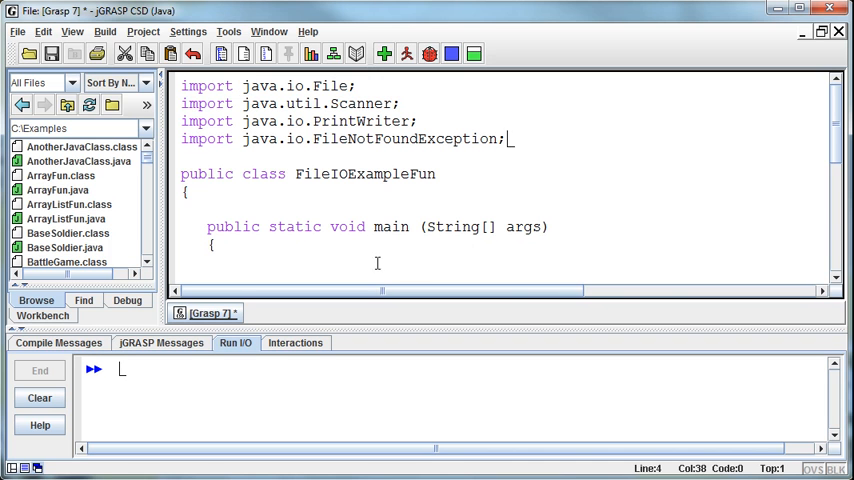
scroll(down, 3)
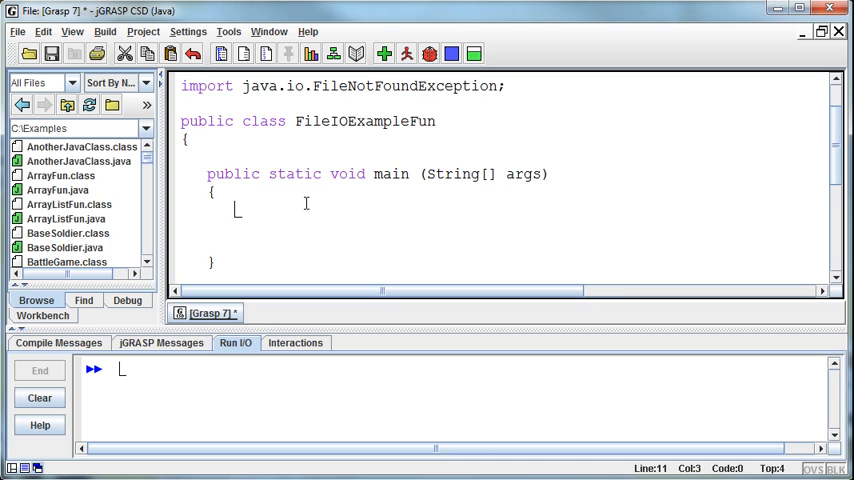
Step: Declare String fileName initialised to an empty string in main
text(String fil)
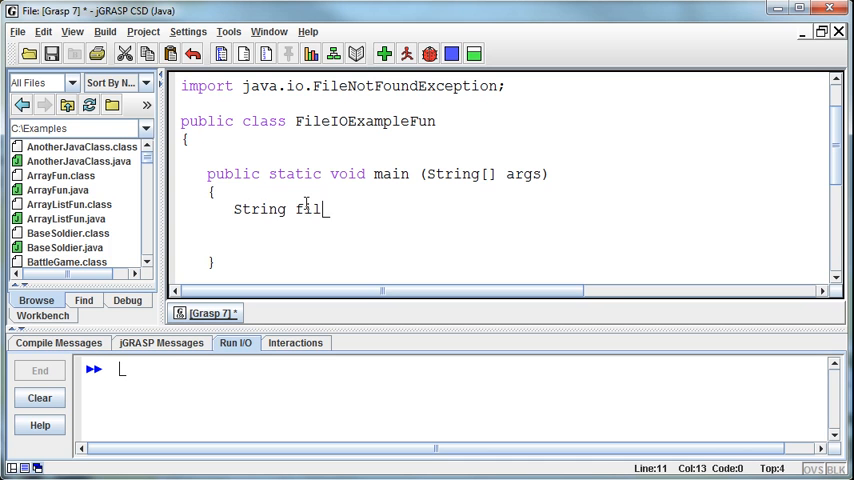
text(eName)
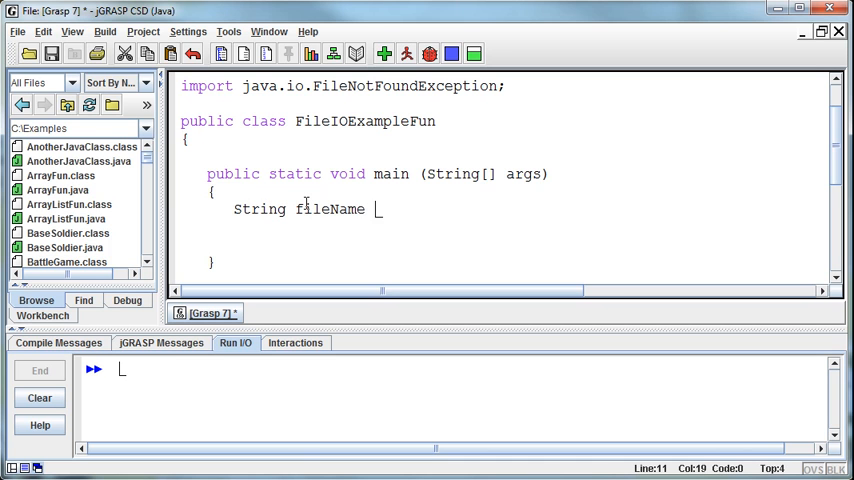
text(= "";)
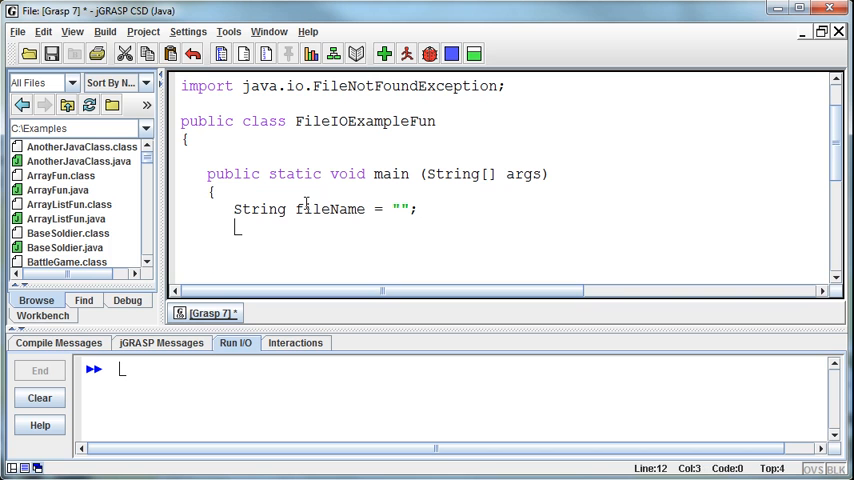
Step: Print a prompt asking for the name of the file to print out backwards
text(System.)
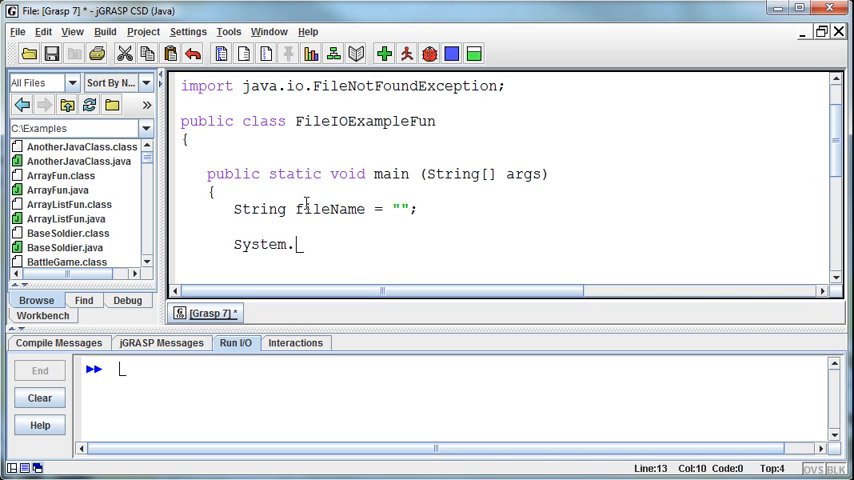
text(out.println)
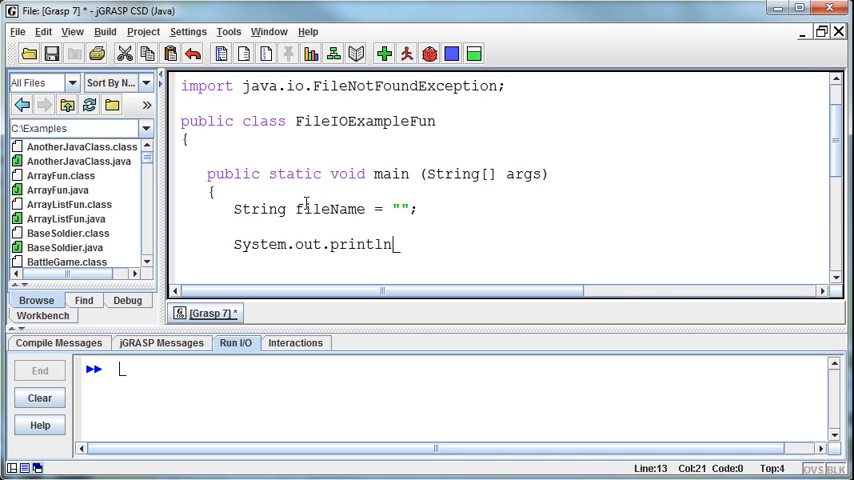
text(("Pleae)
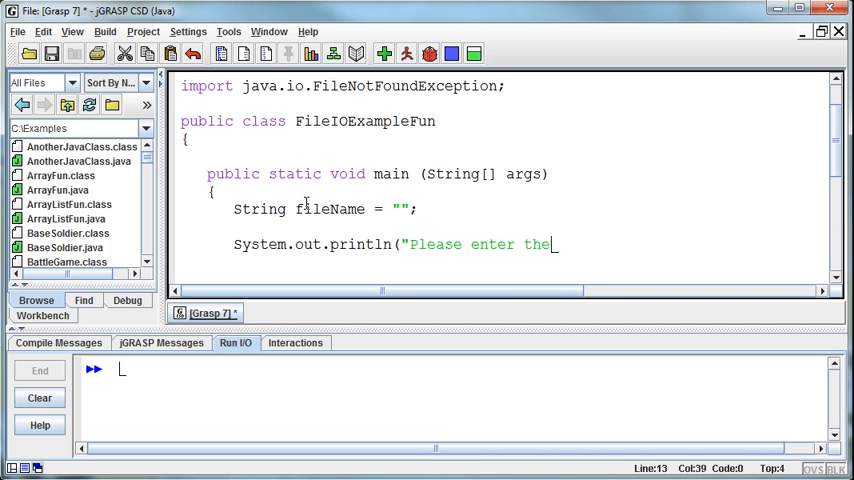
text(name of the file)
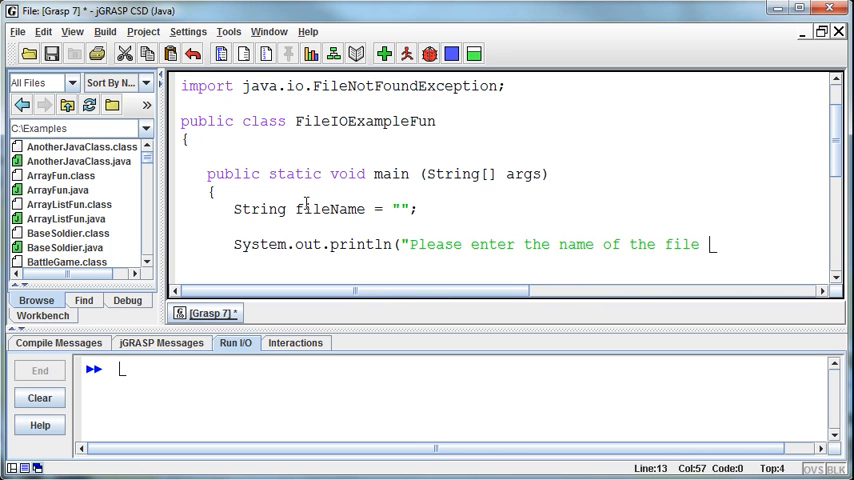
text(" +)
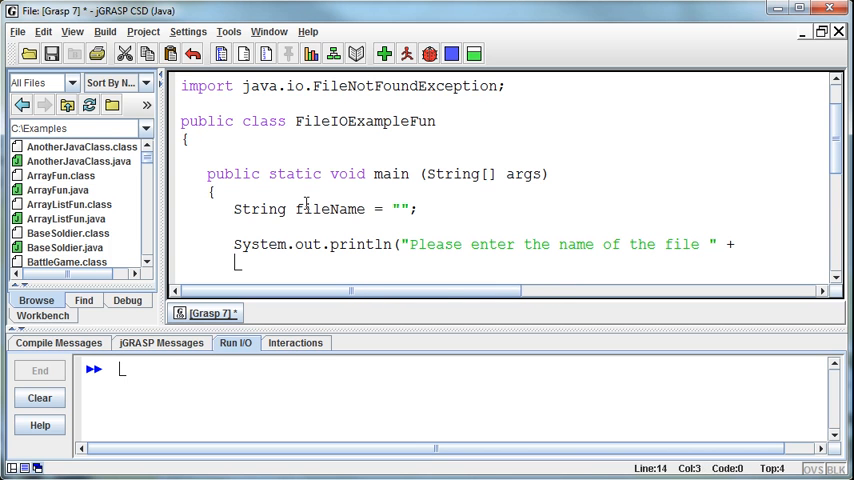
text(" you want to print out)
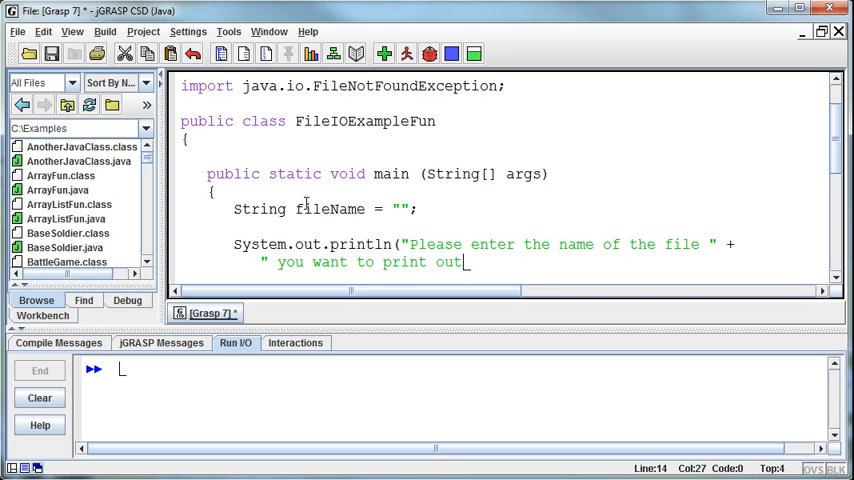
text(backwards)
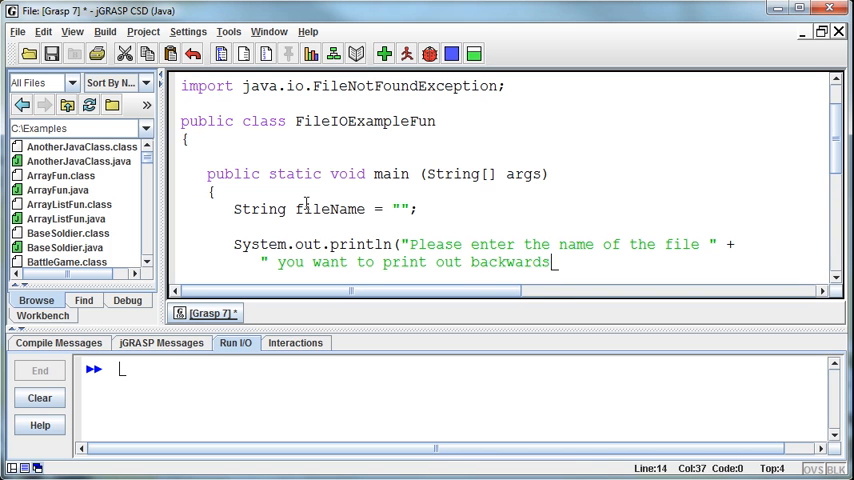
text(: ");)
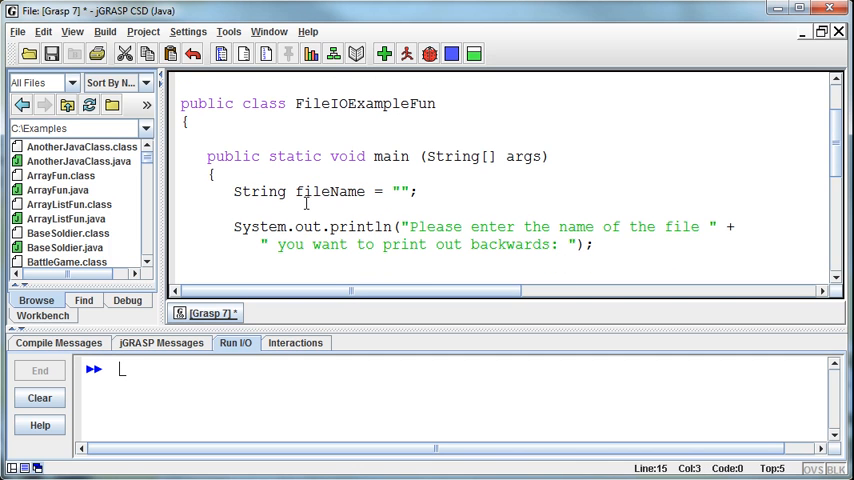
Step: Create Scanner in on System.in and begin assigning fileName from in.next
text(fileName)
text(Sca)
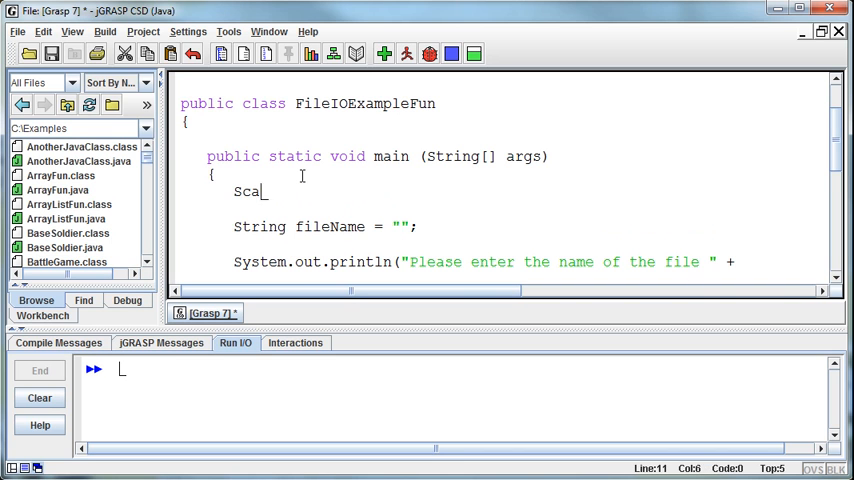
text(nner in = new Scanner (System.in);)
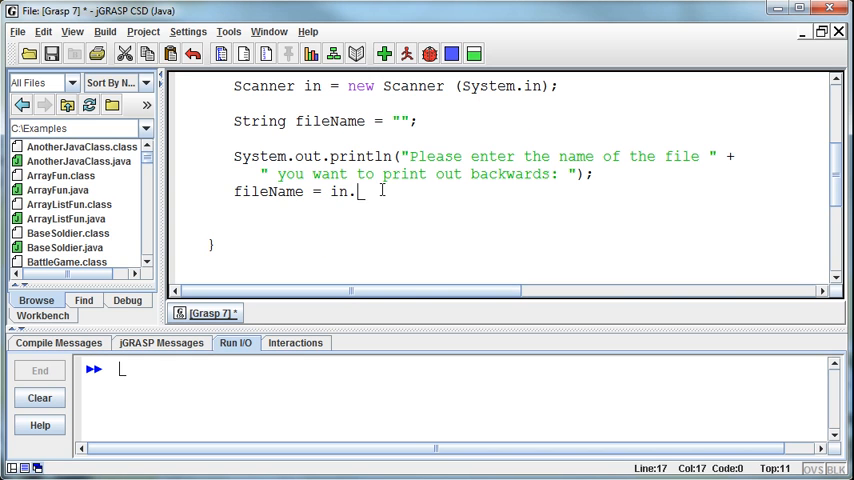
text(next)
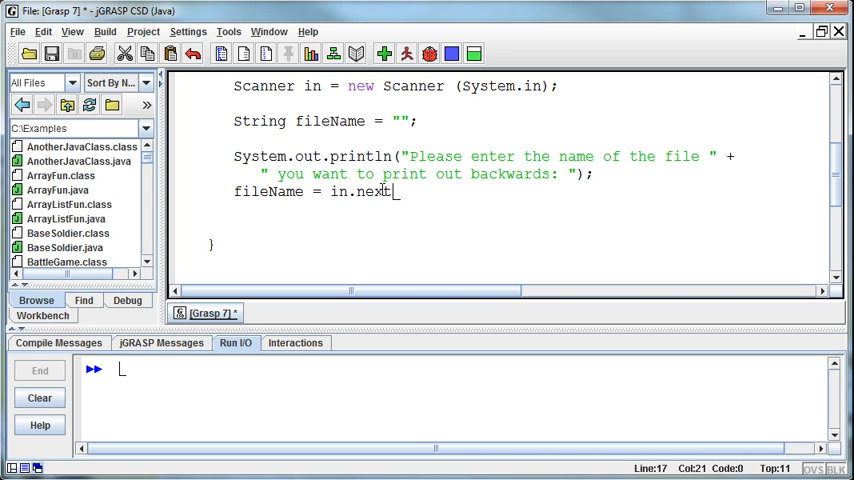
Step: Read fileName with in.nextLine() and comment it as getting the file name to build the File object
text(Line();)
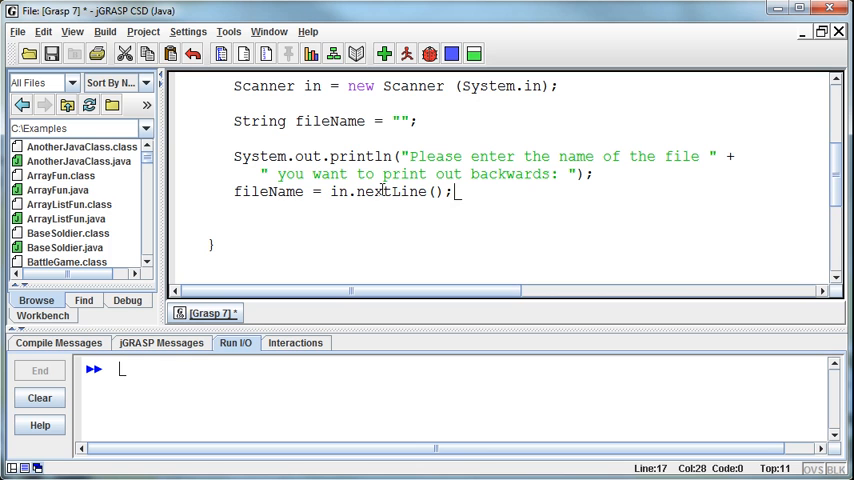
mouse_move(443, 372)
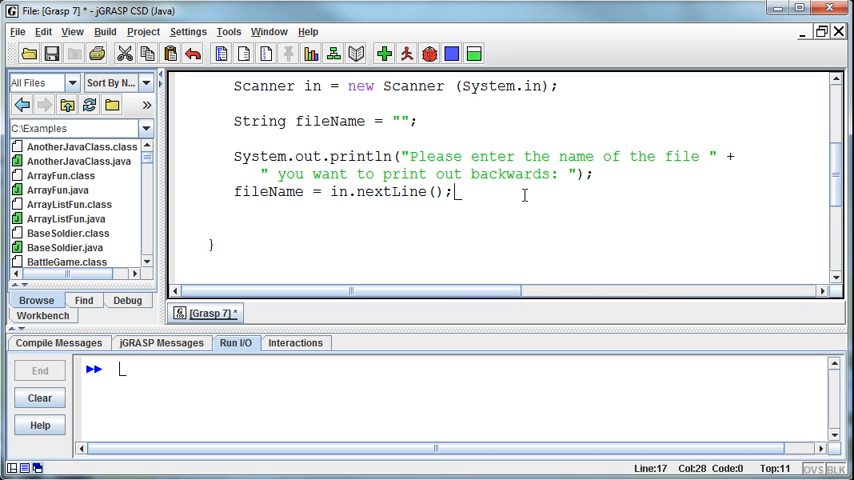
click(458, 156)
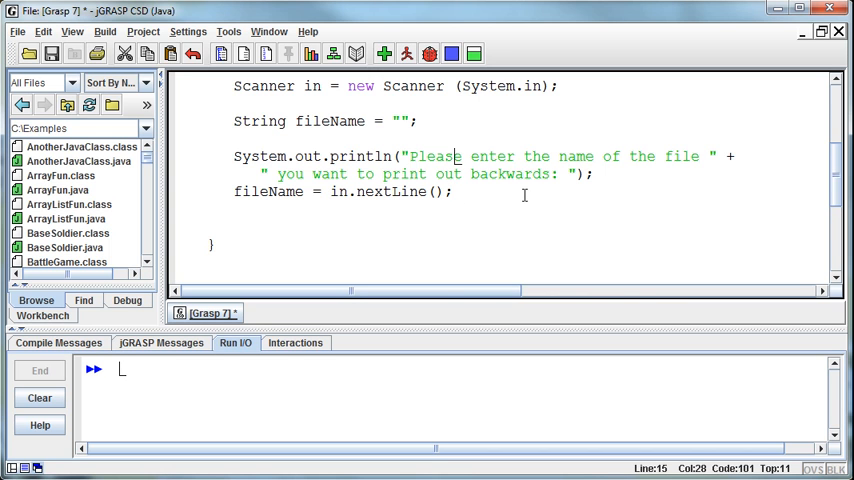
text(//G)
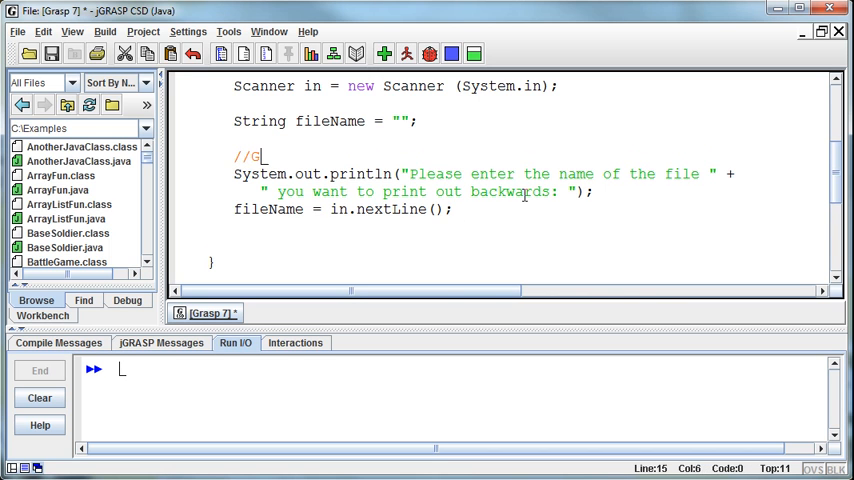
text(et file name)
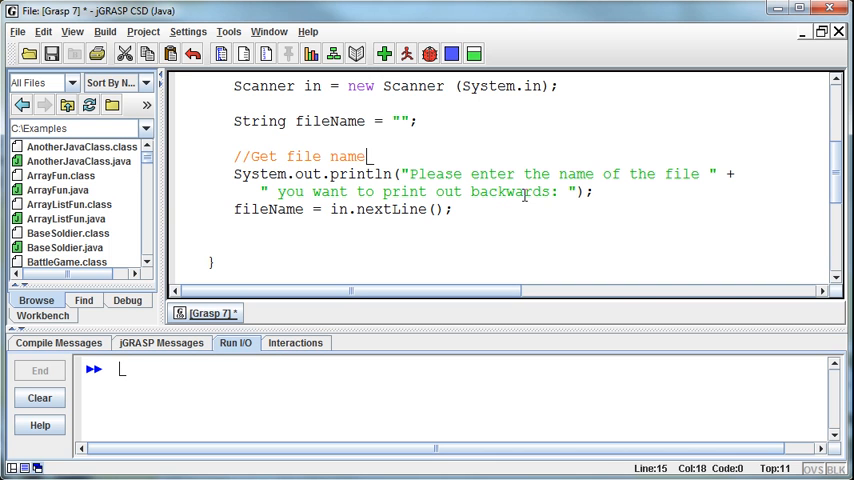
text(from the user to build the File ob)
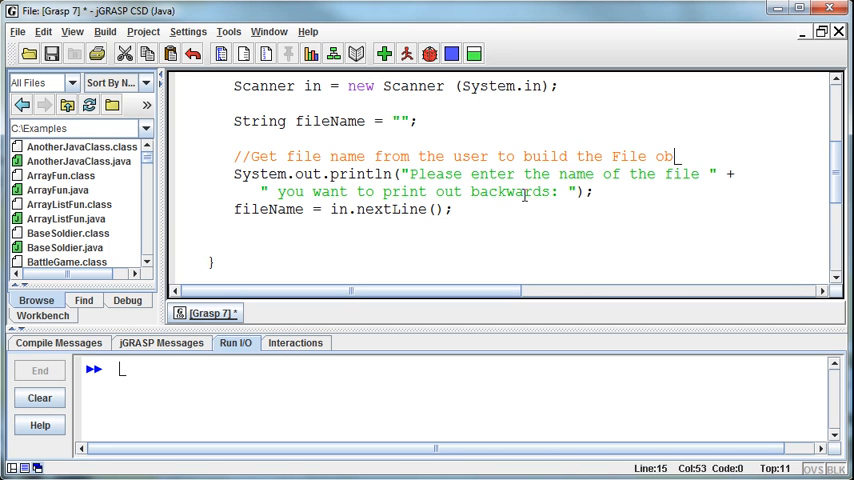
text(ject)
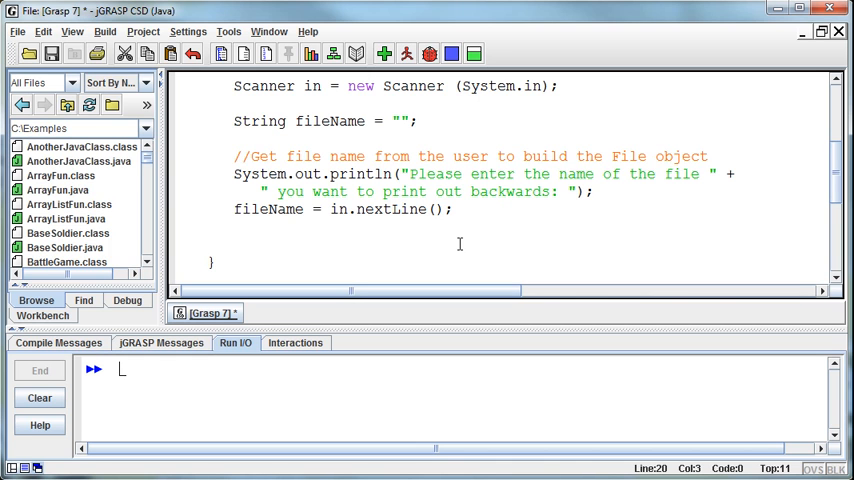
Step: Create File f from fileName after reading the name
text(File)
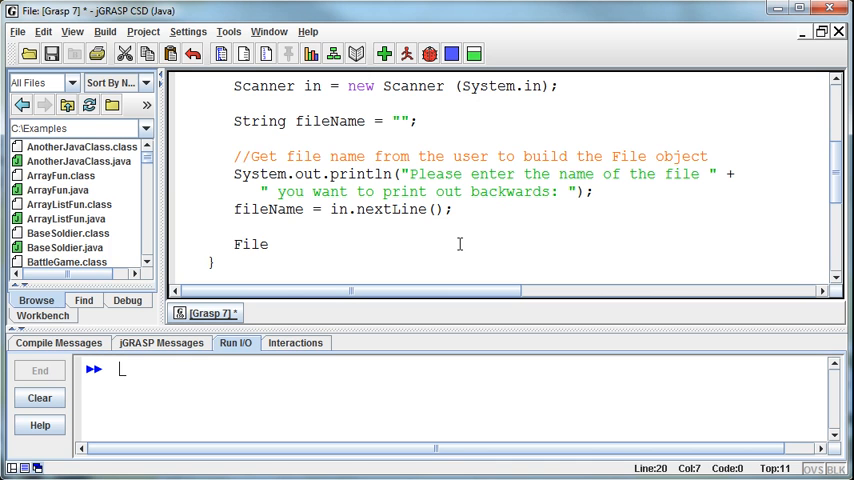
text(f)
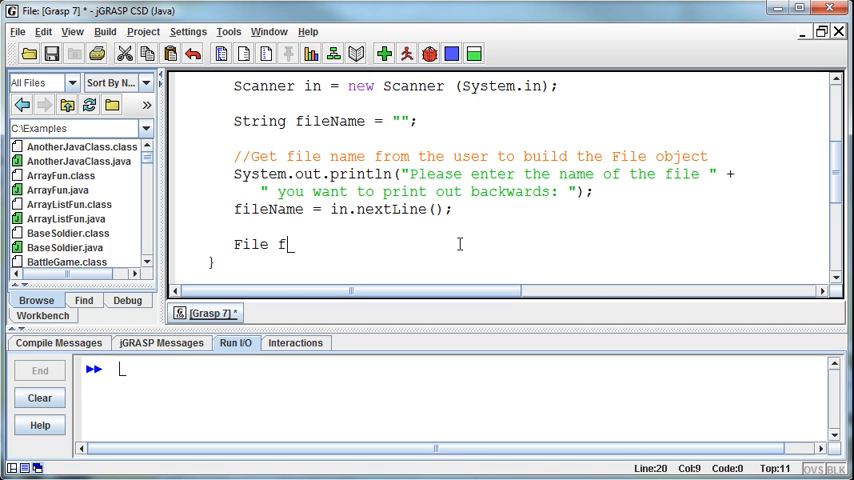
text(= new File)
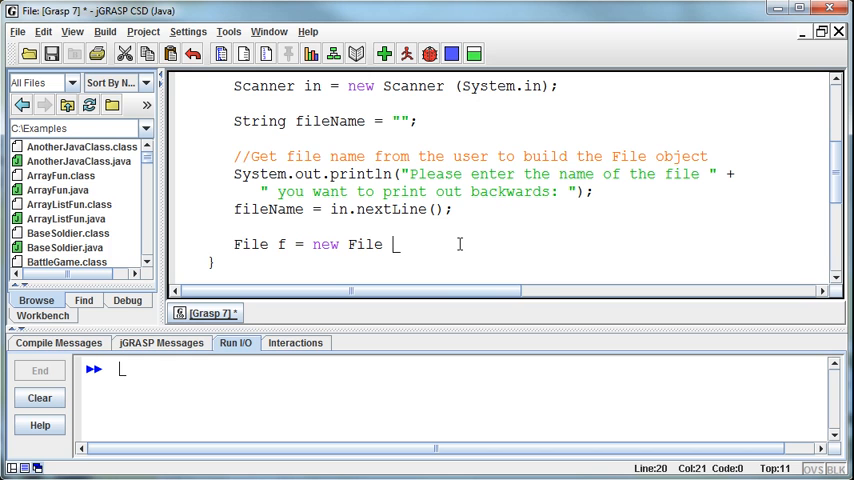
text((fil)
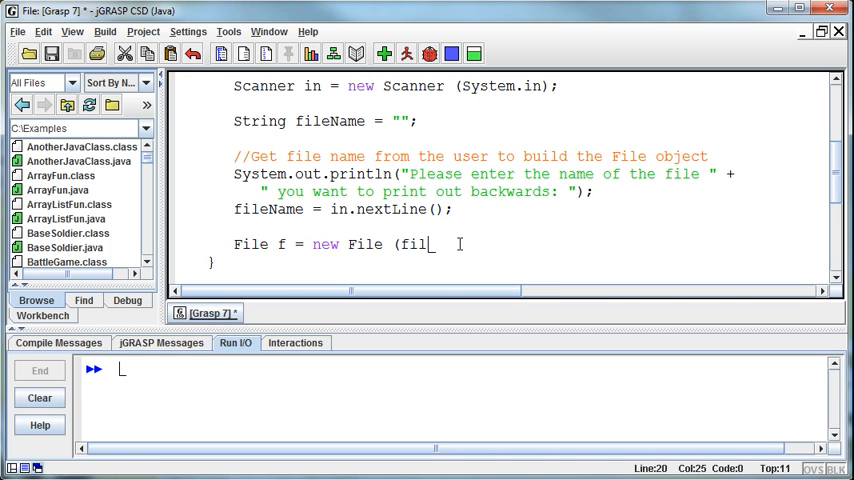
text(eName);)
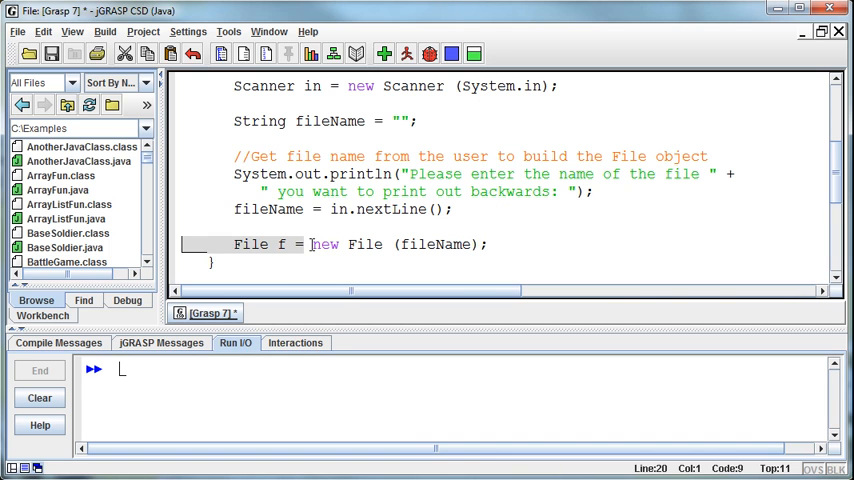
Step: Declare File f under the Scanner declaration at the top of main
scroll(up, 3)
text(F)
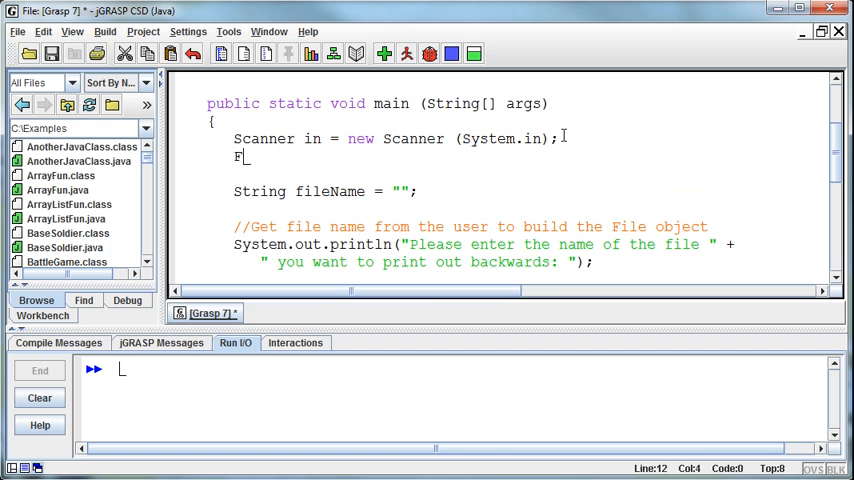
text(ile f;)
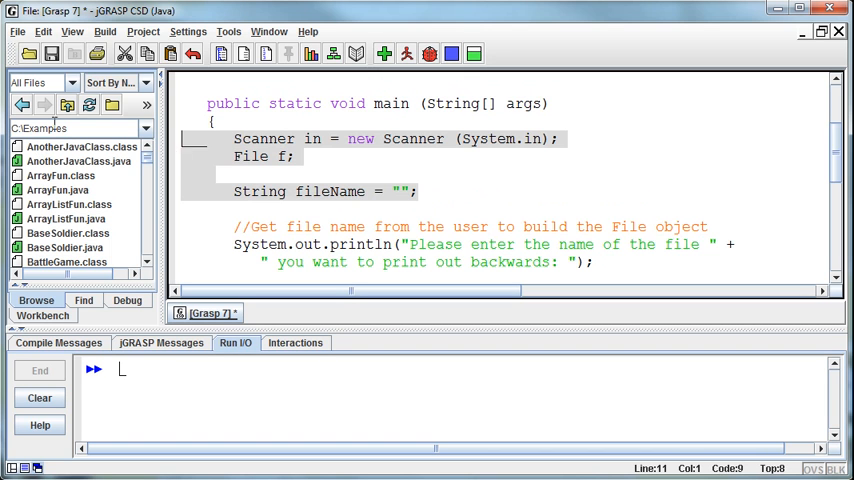
Step: Reuse f for the File creation and create Scanner fileIn reading from f
scroll(down, 3)
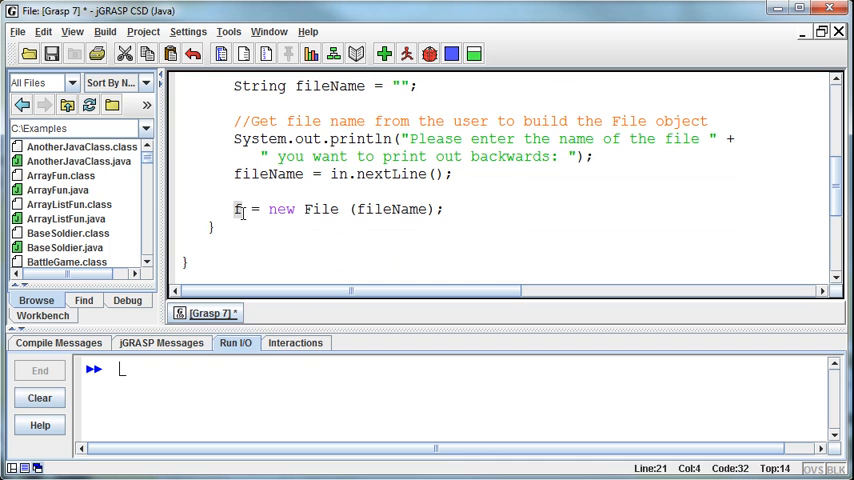
click(412, 223)
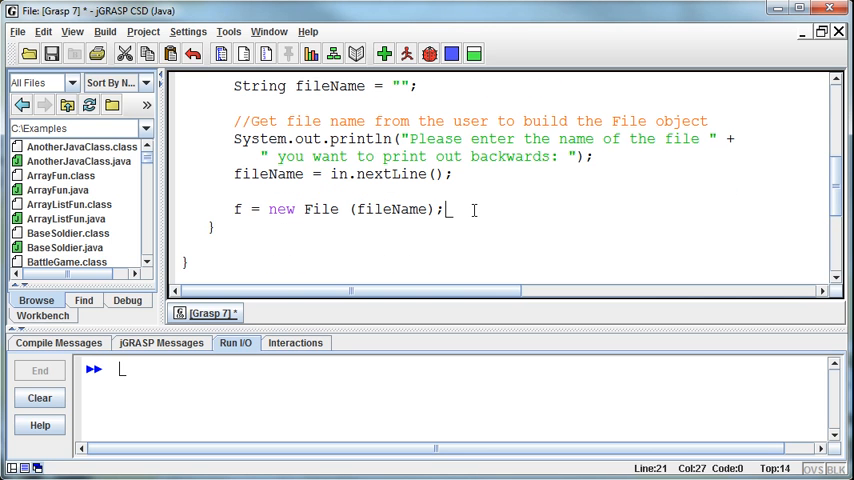
text(Scanner con)
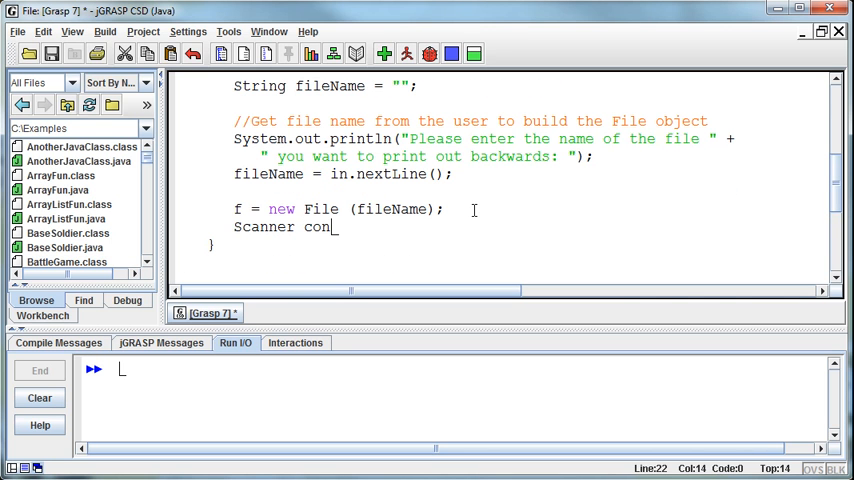
text(fileIn)
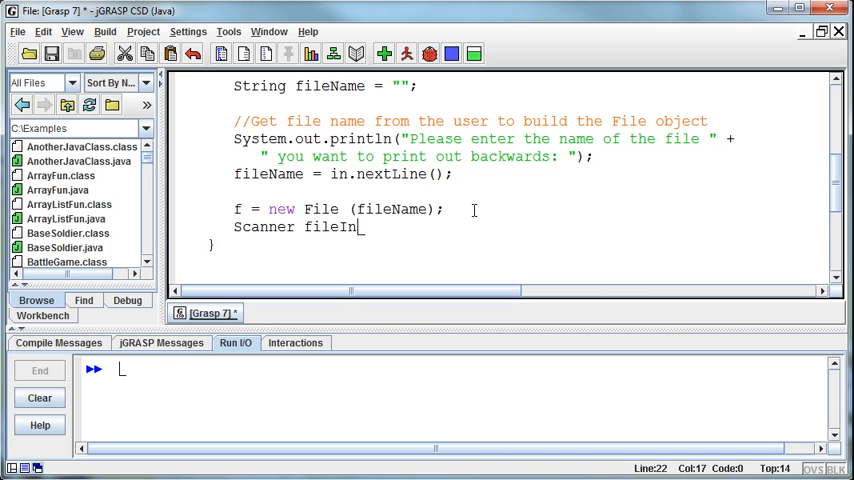
text(= new)
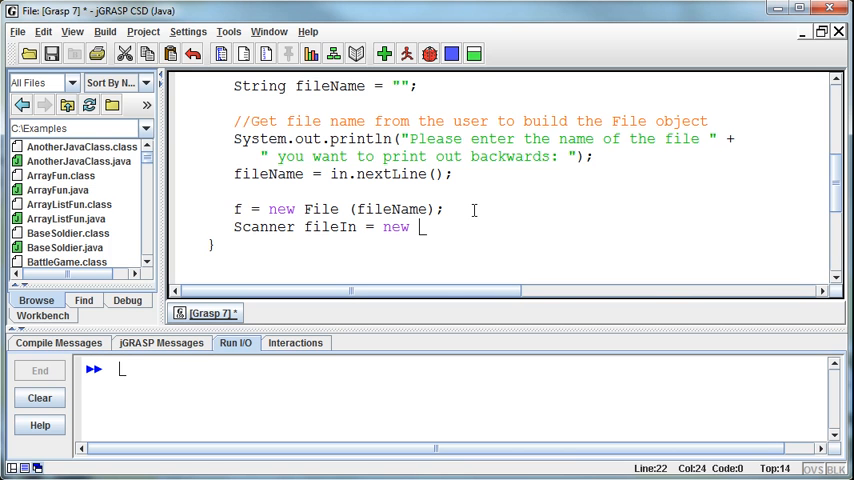
text(Scanner (f)
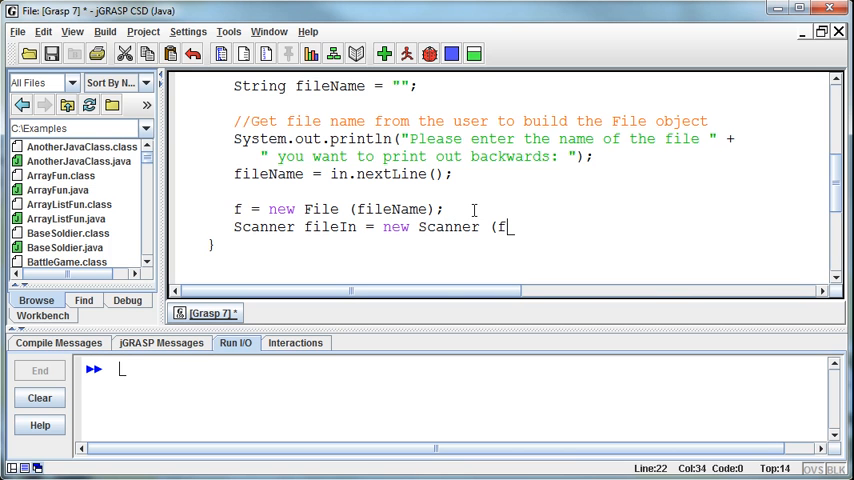
text();)
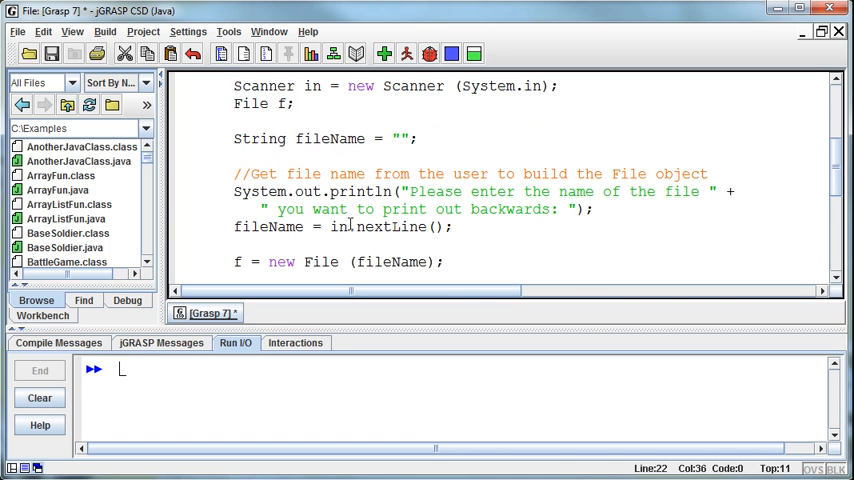
Step: Declare Scanner fileIn at the top and comment 'Build the File and attach a Scanner to it'
text(Scanner (f);)
text(//)
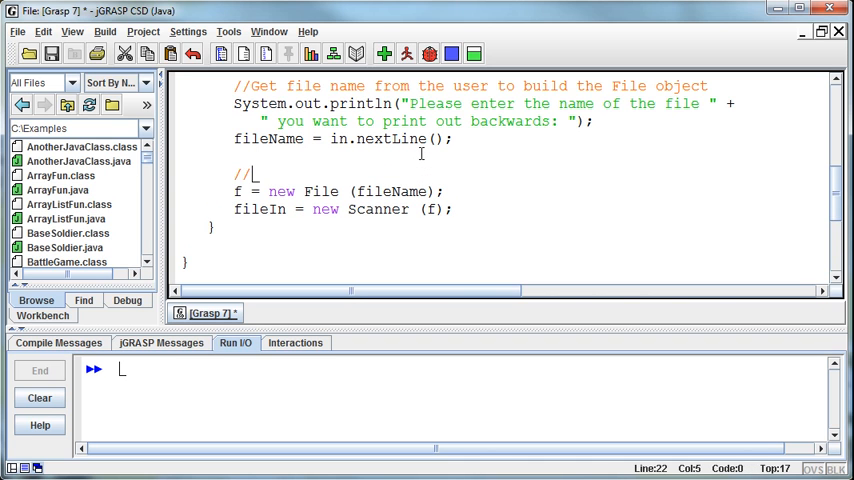
text(Build th)
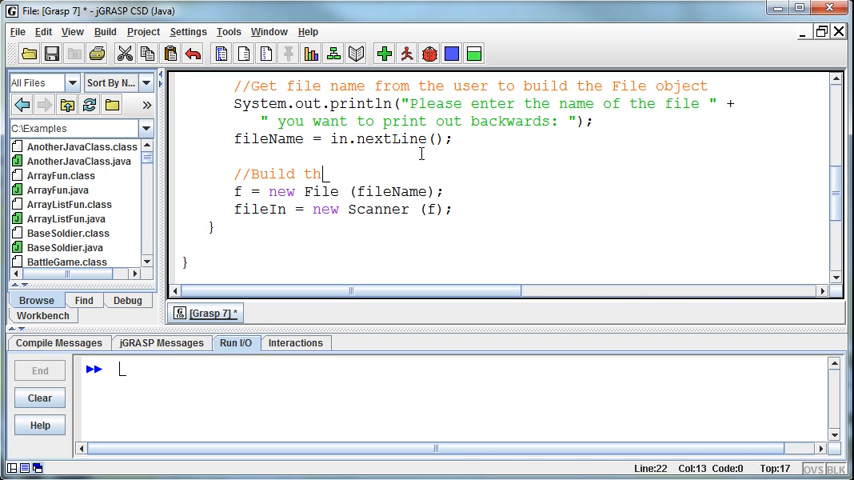
text(e File and attach a Sca)
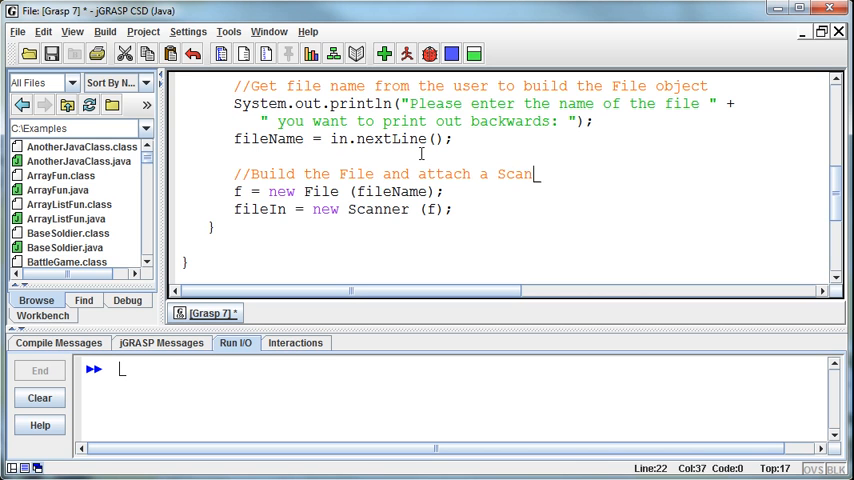
text(ner to it)
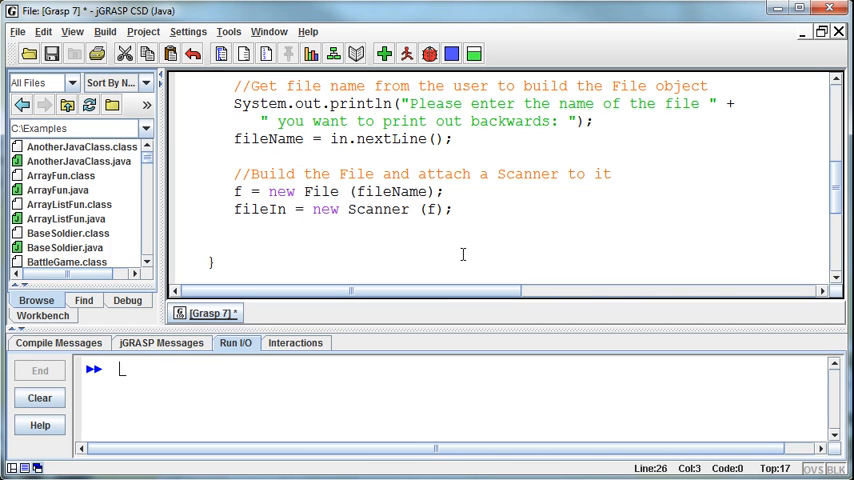
mouse_move(520, 261)
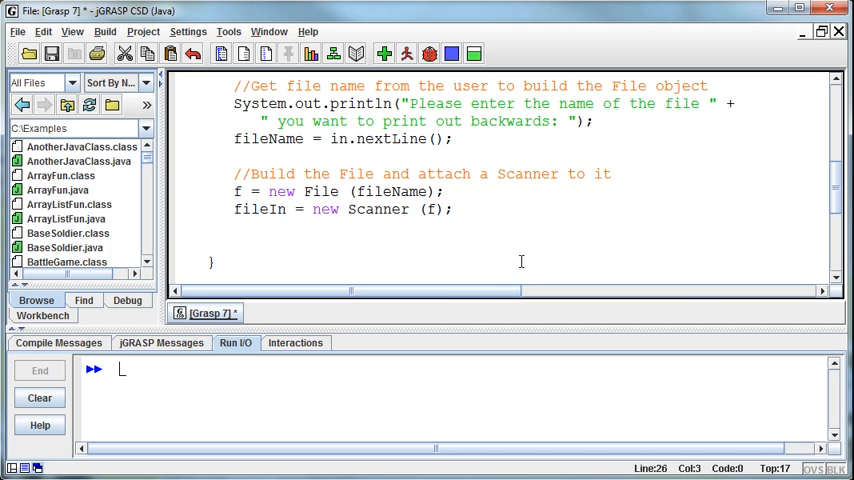
mouse_move(260, 240)
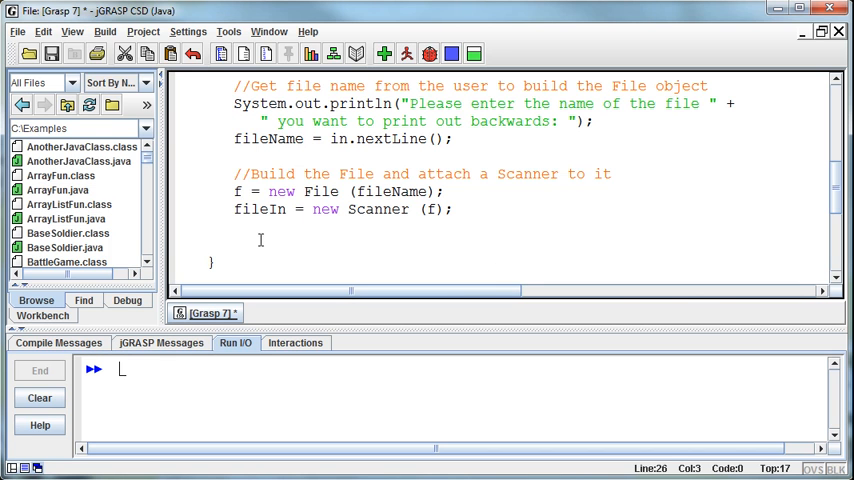
mouse_move(500, 248)
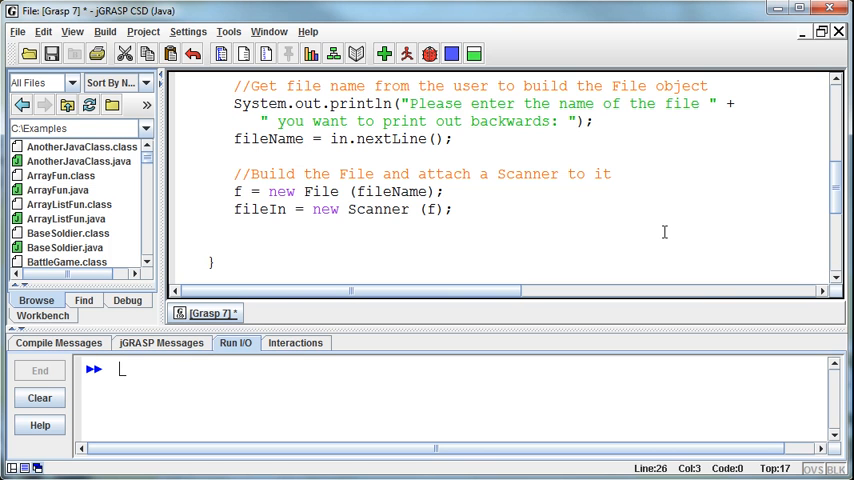
mouse_move(559, 238)
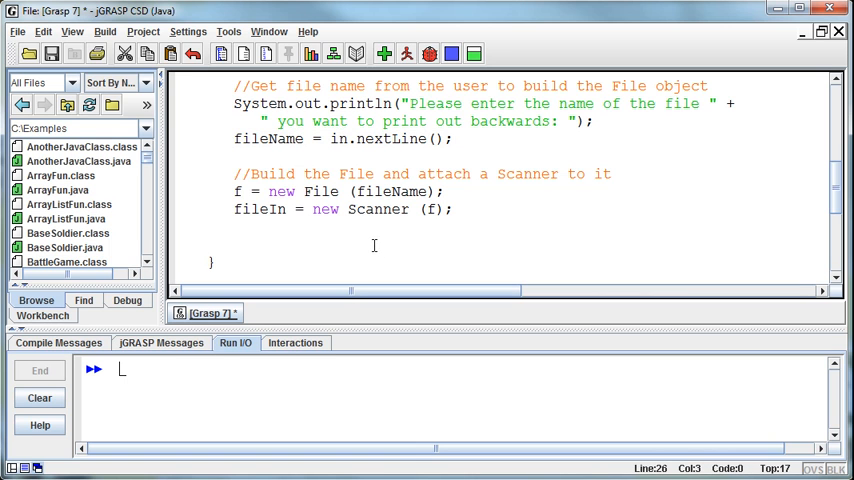
mouse_move(375, 248)
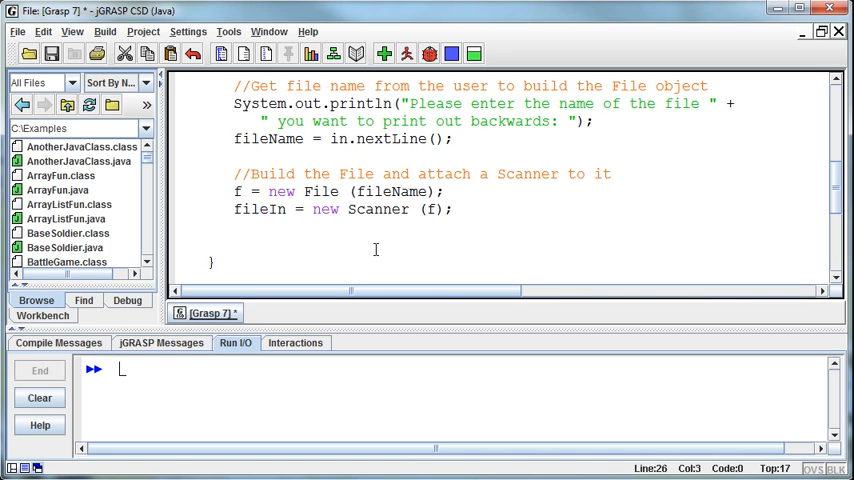
mouse_move(420, 237)
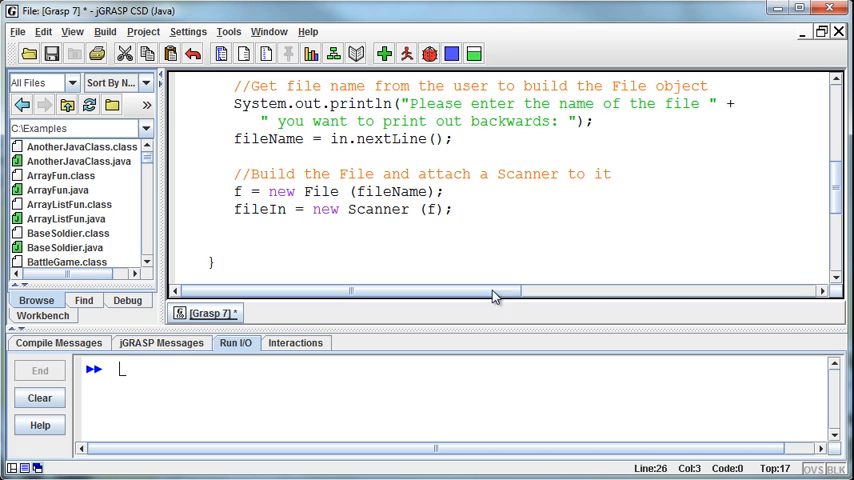
mouse_move(504, 263)
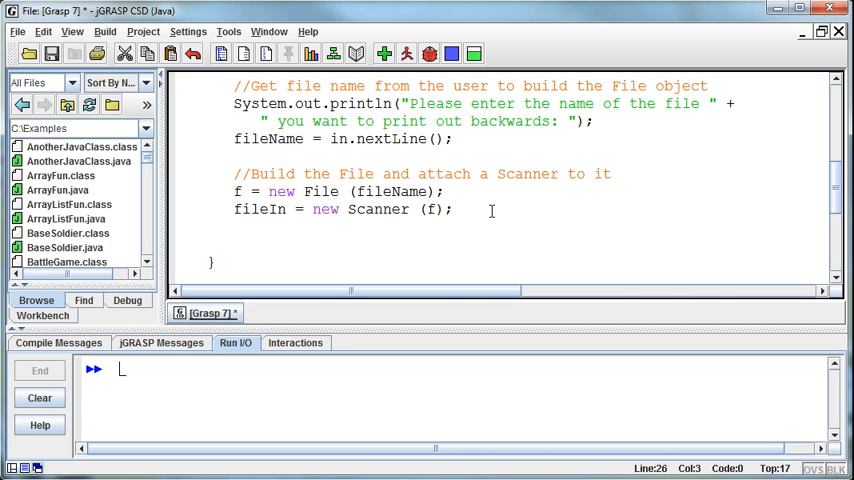
mouse_move(491, 219)
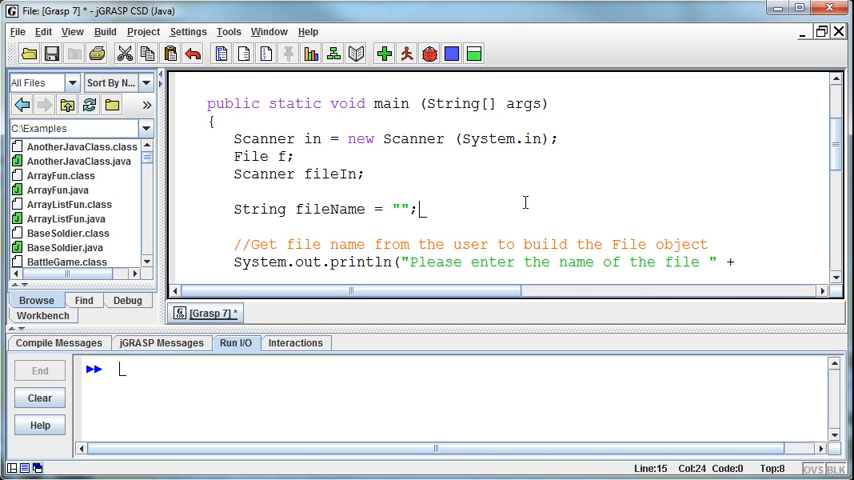
Step: Declare ArrayList<String> words = new ArrayList<String> below the fileName declaration
text(Array)
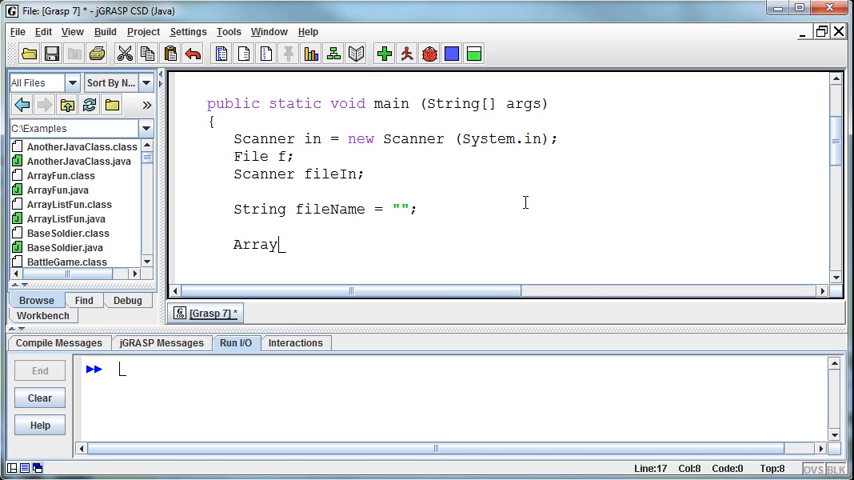
text(List<)
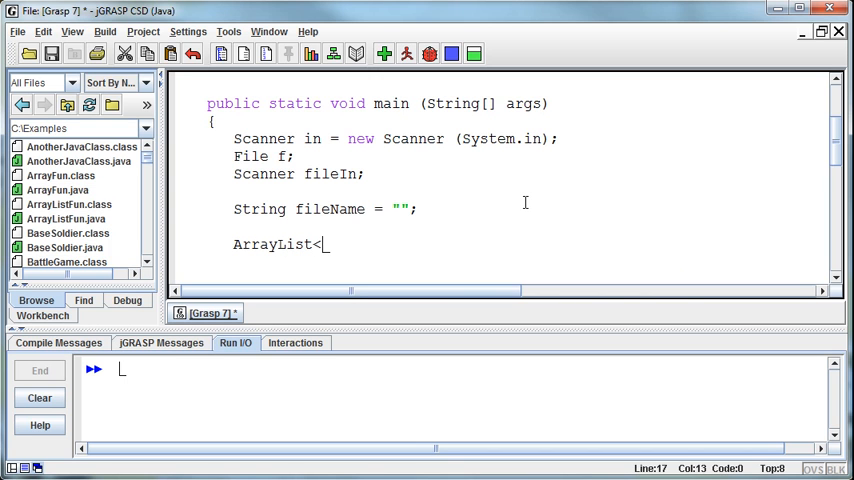
text(String)
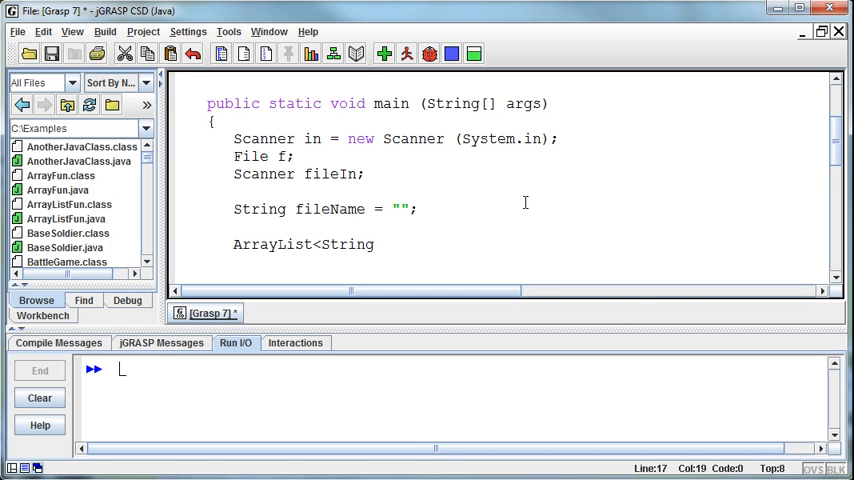
text(>)
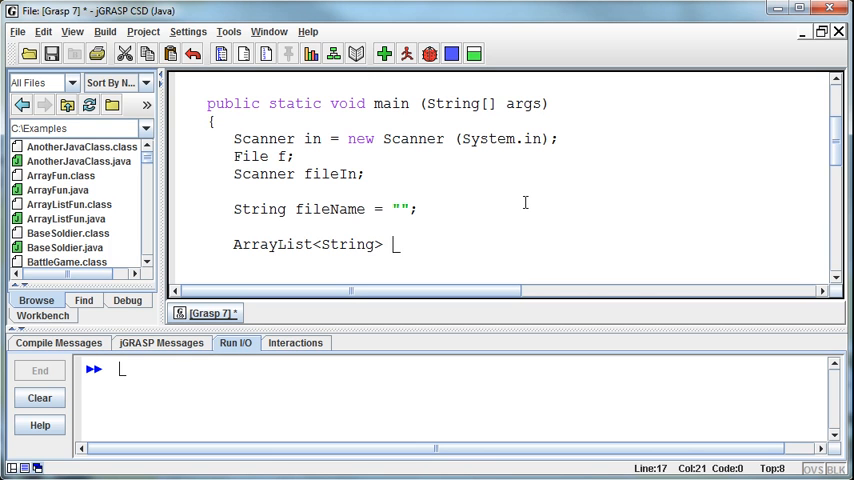
text(words)
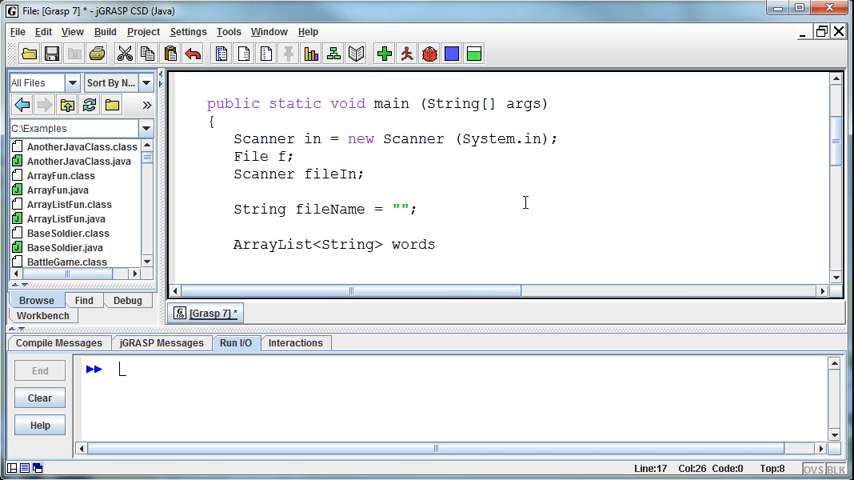
text(= new A)
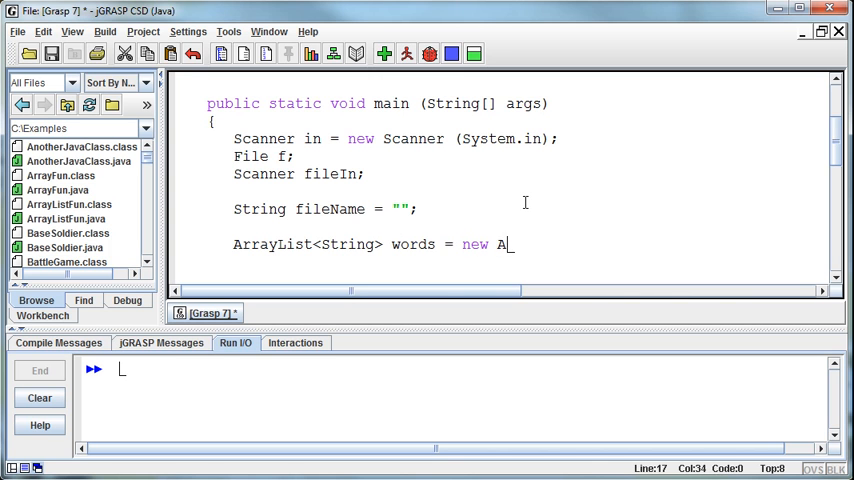
text(rrayList<)
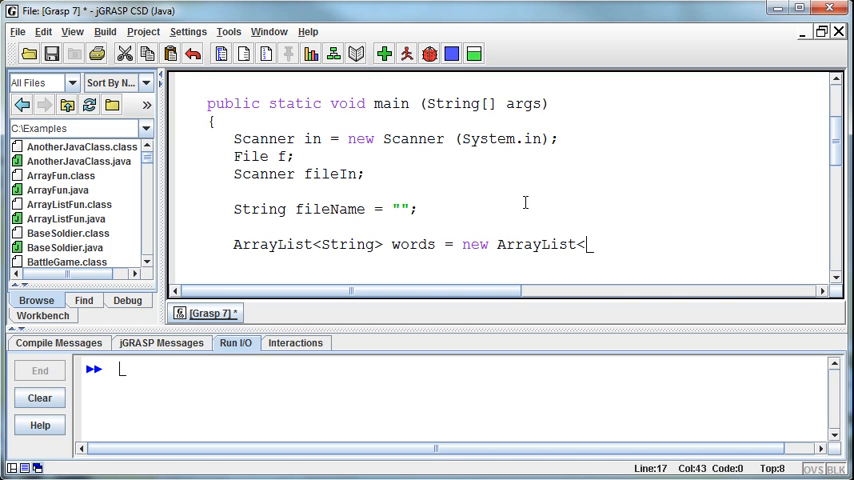
text(String>)
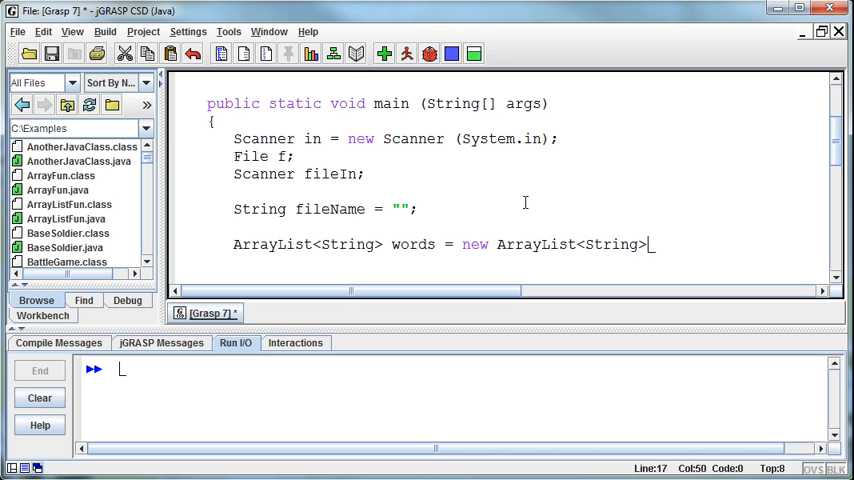
text(;)
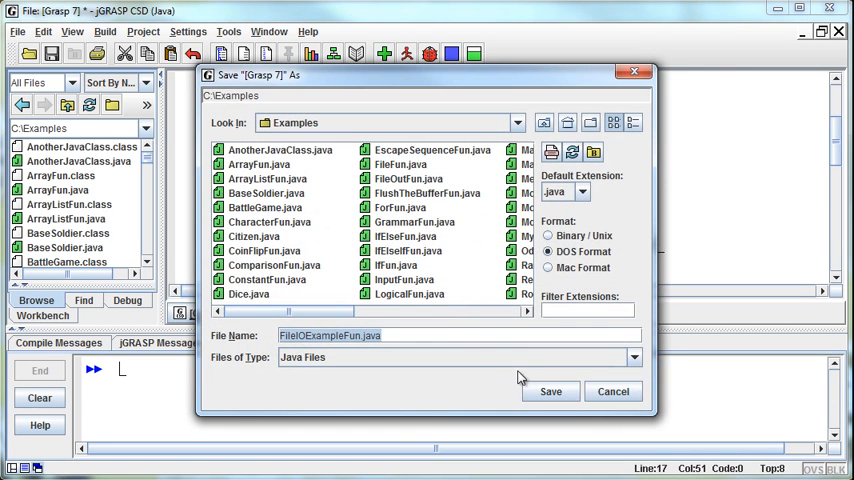
Step: Save as FileIOExampleFun.java, compile, and add '()' after new ArrayList<String>
click(550, 391)
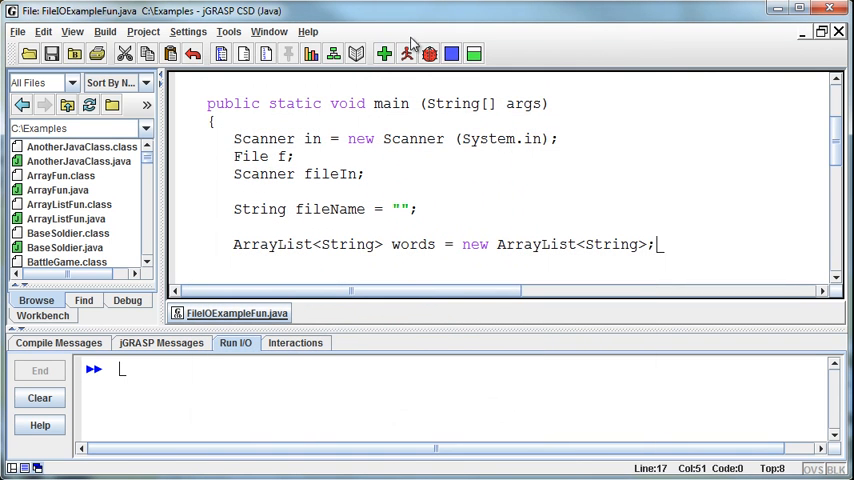
click(406, 54)
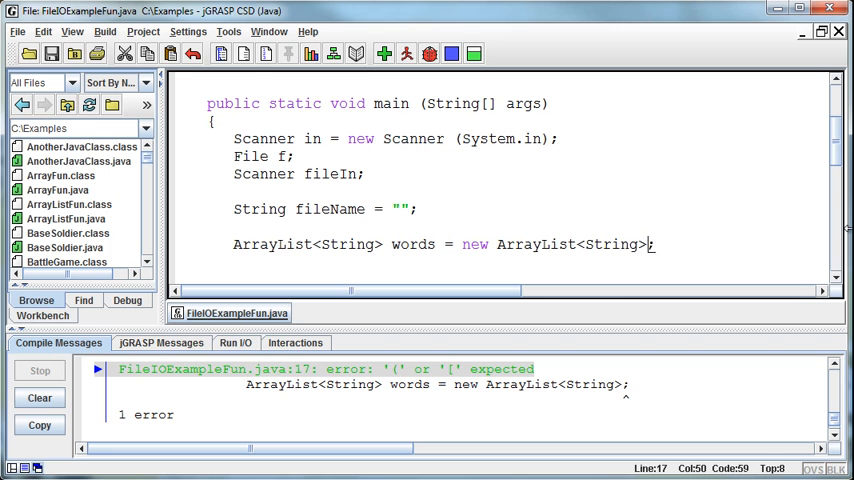
text(())
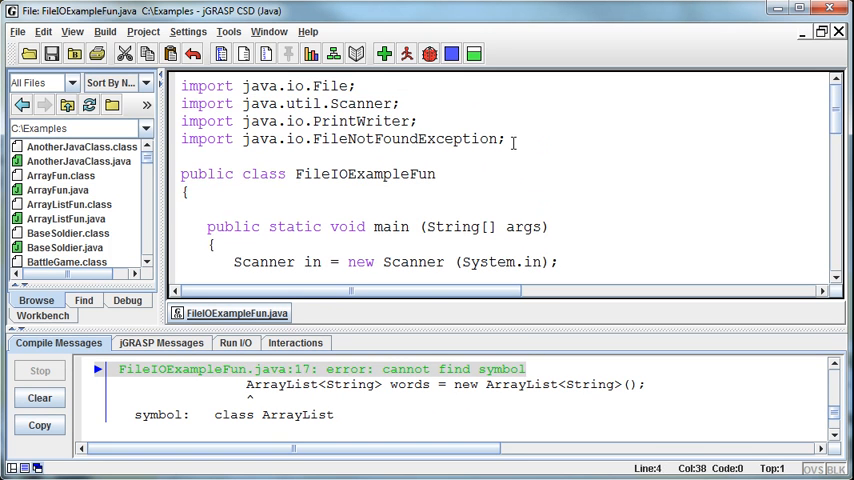
Step: Add 'import java.util.ArrayList;' to the imports and recompile, leaving only the FileNotFoundException error
text(java.)
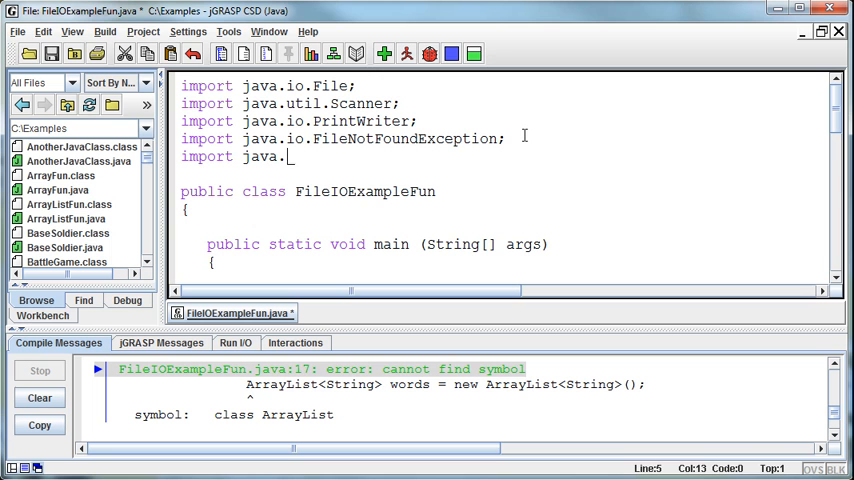
text(util.ArrayList;)
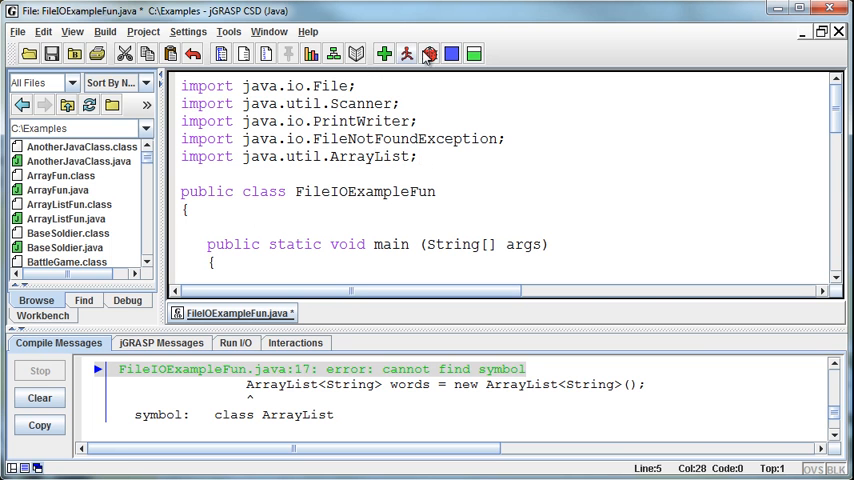
click(407, 54)
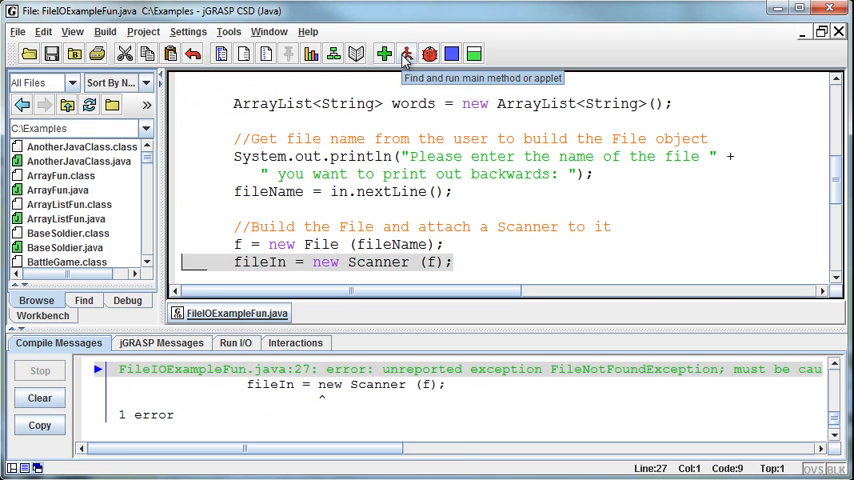
mouse_move(413, 237)
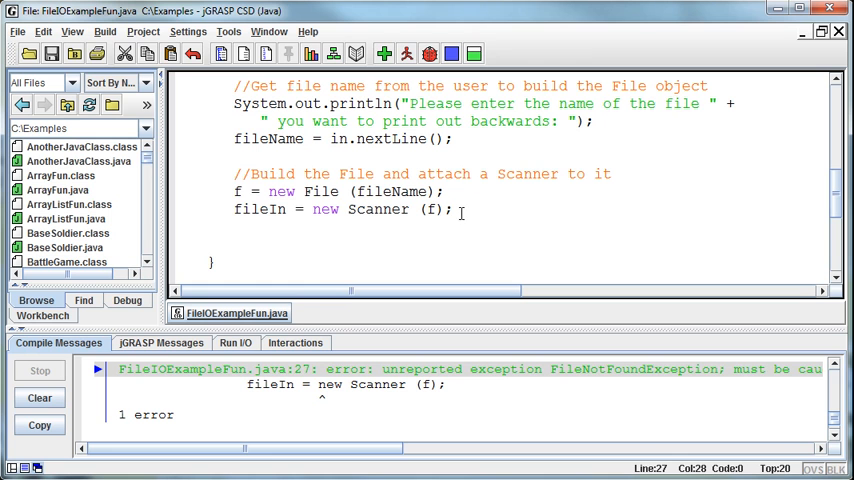
Step: Add a 'catch (FileNotFoundException e)' block after the try around the file-reading code
scroll(down, 3)
text(try)
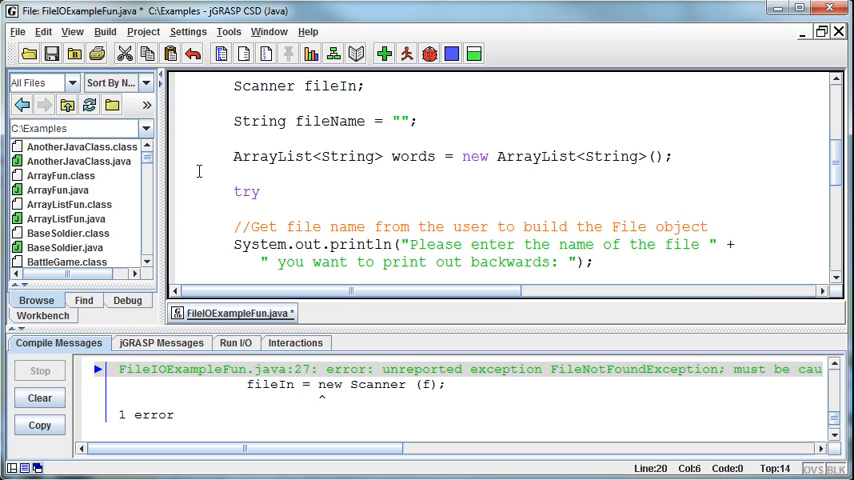
scroll(down, 3)
text({)
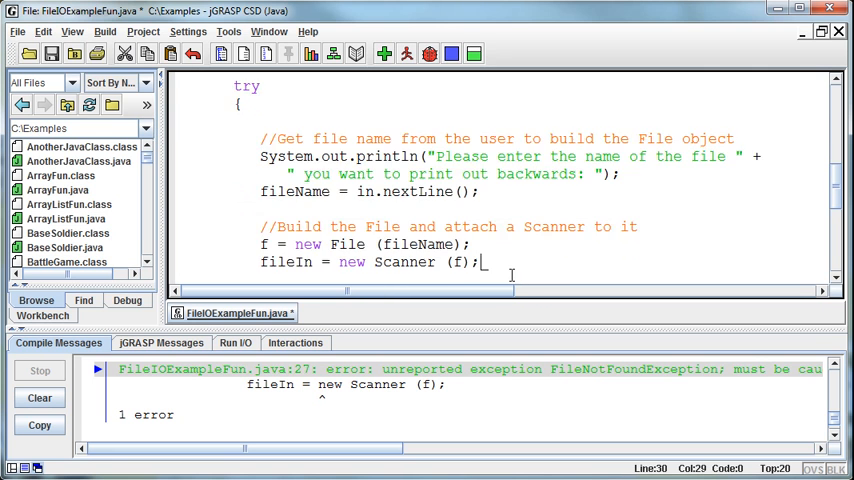
scroll(down, 3)
text(})
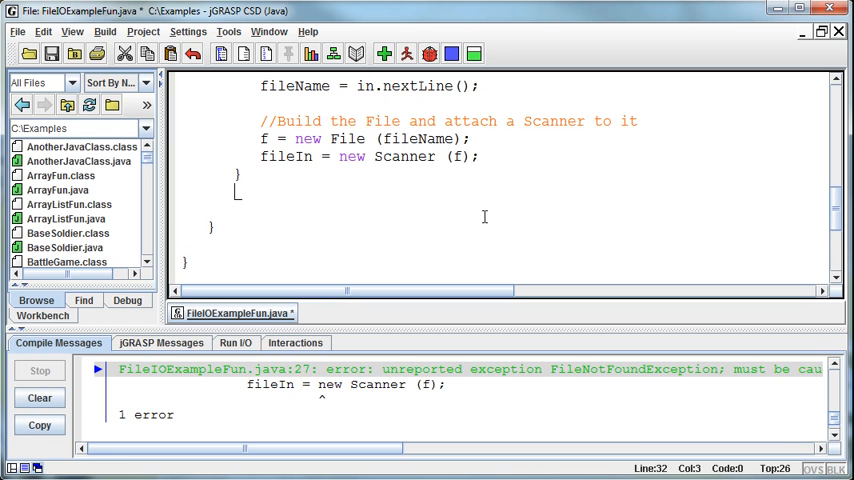
text(catch (I)
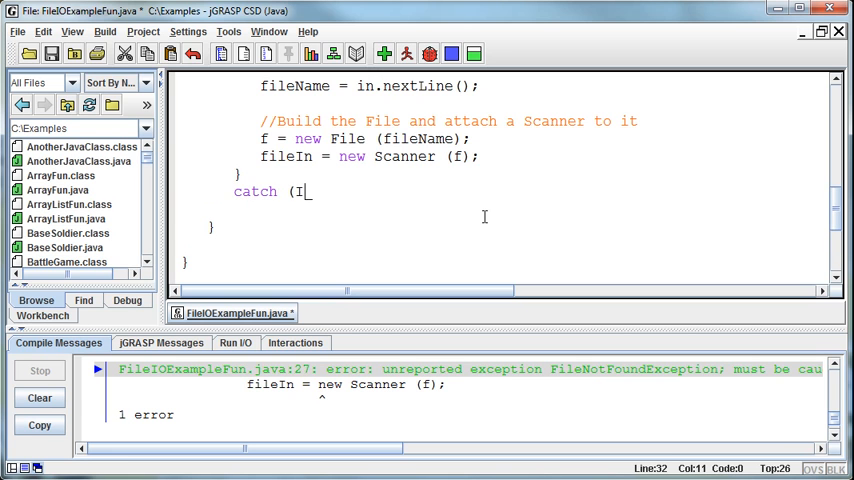
text(ileF)
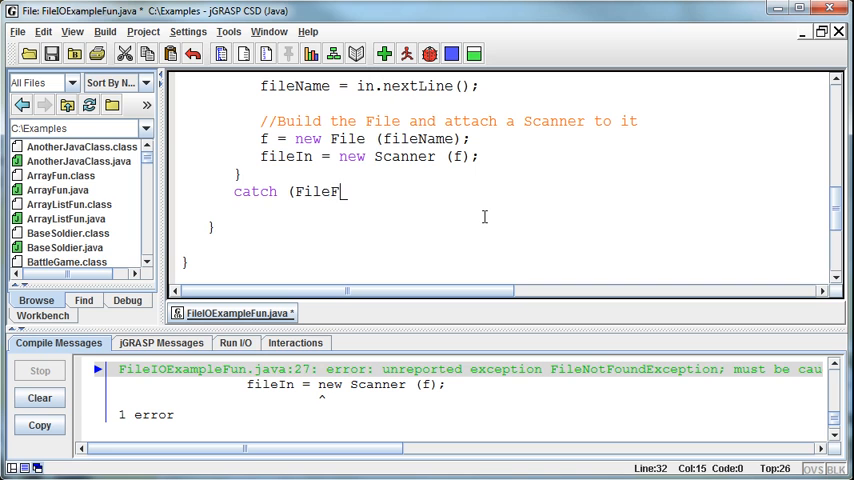
text(NotFoundD)
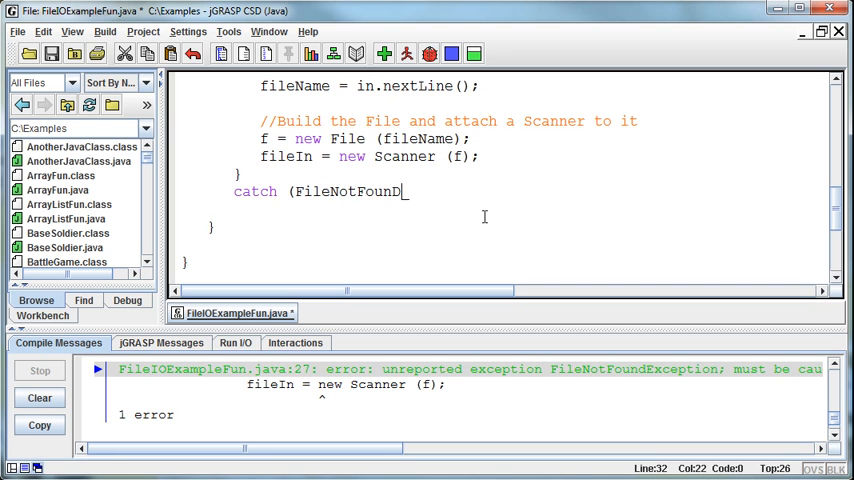
text(Exception)
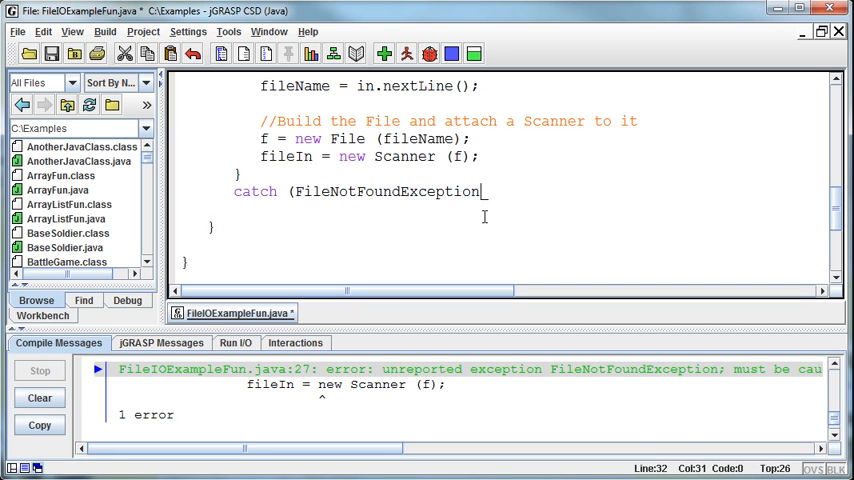
text(e))
text({)
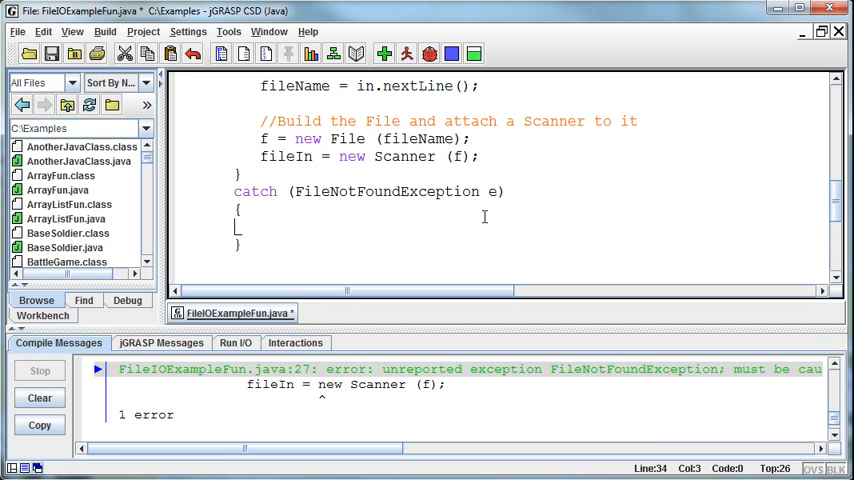
Step: Inside the catch, print "Sorry, invalid file." with System.out.println
text(System.out.pir)
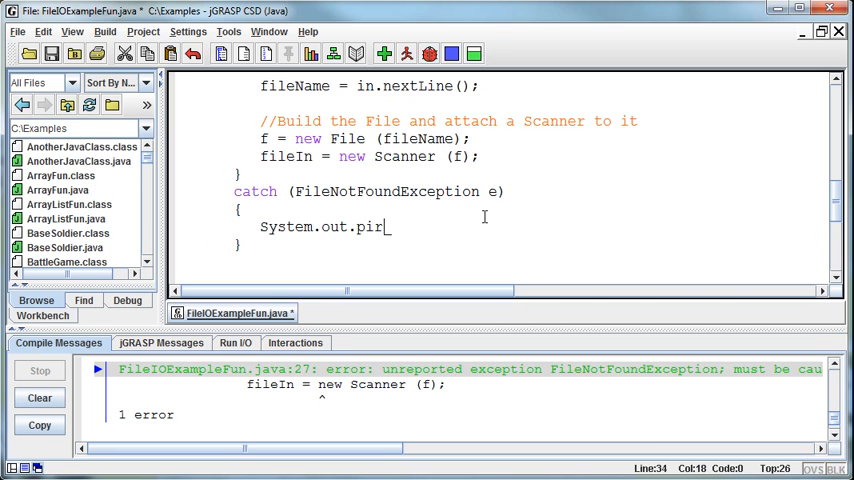
text(ntln(")
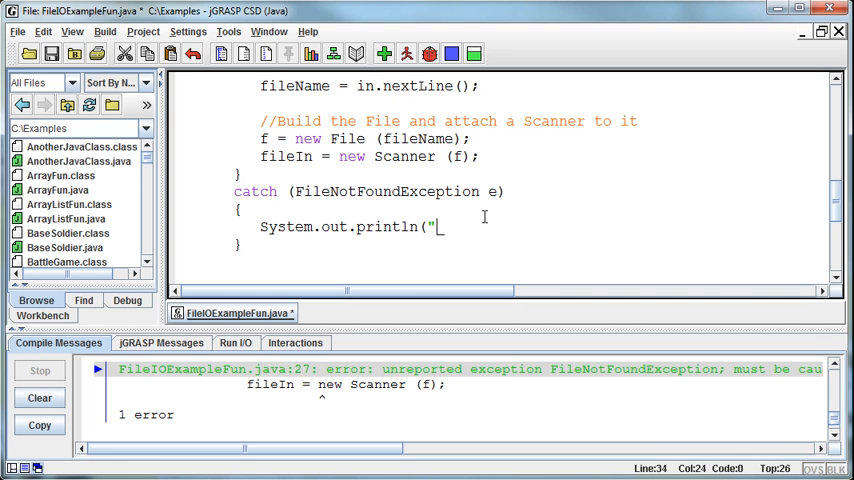
text(Sorry, invalid file.");)
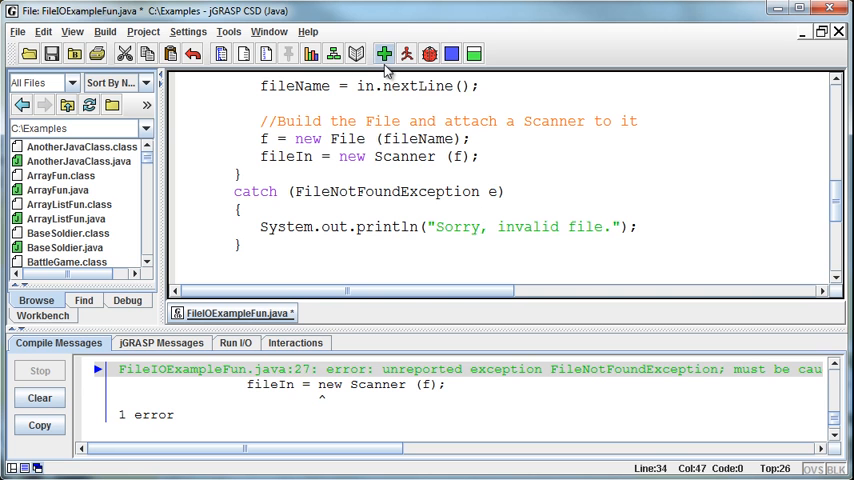
Step: Recompile FileIOExampleFun.java with no errors and review the ArrayList declaration and try/catch
click(384, 53)
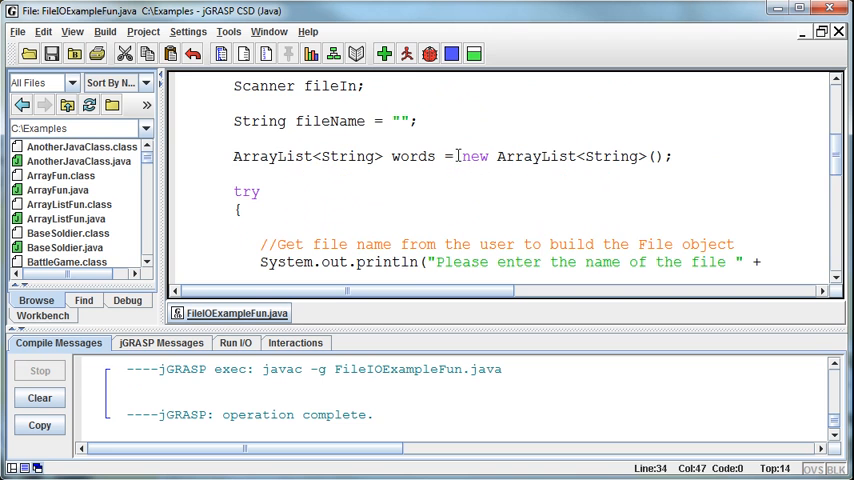
double_click(270, 156)
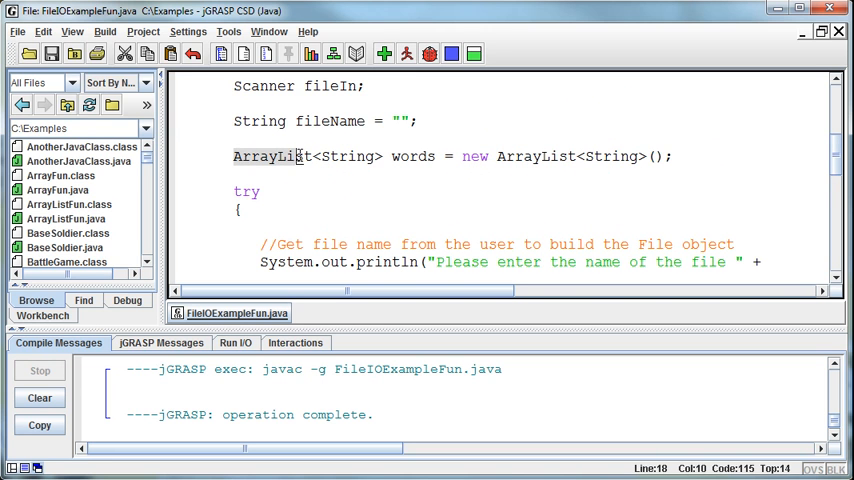
scroll(up, 3)
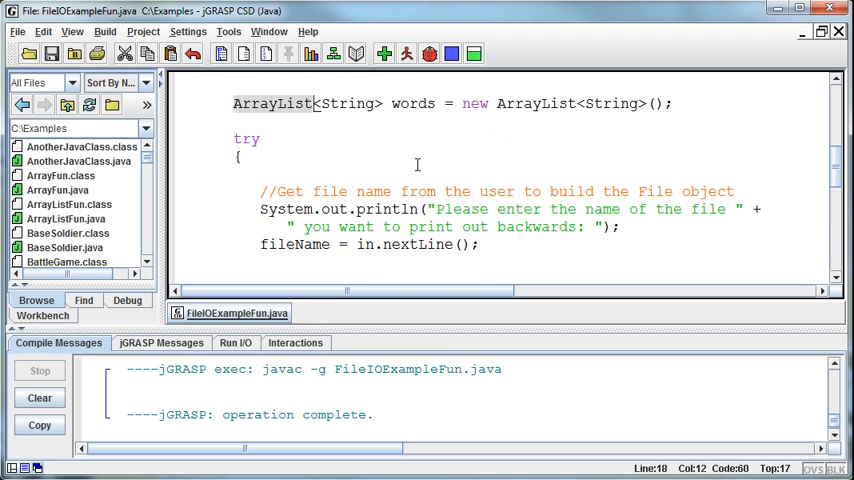
scroll(down, 3)
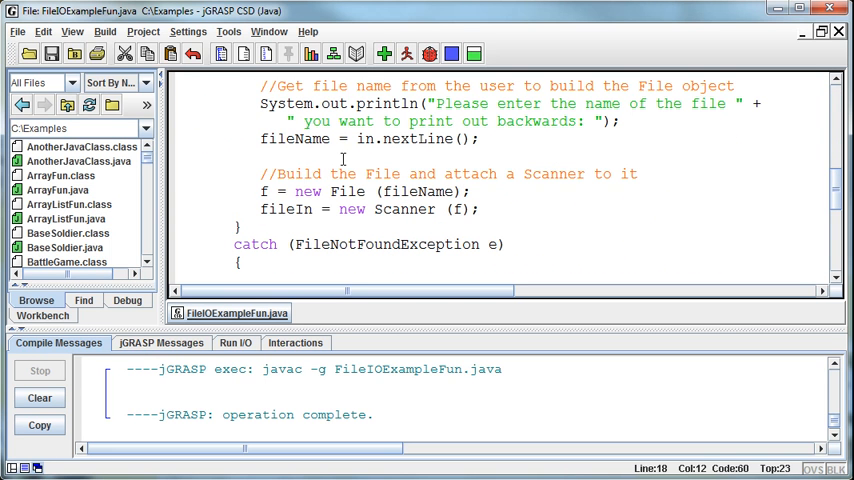
mouse_move(252, 211)
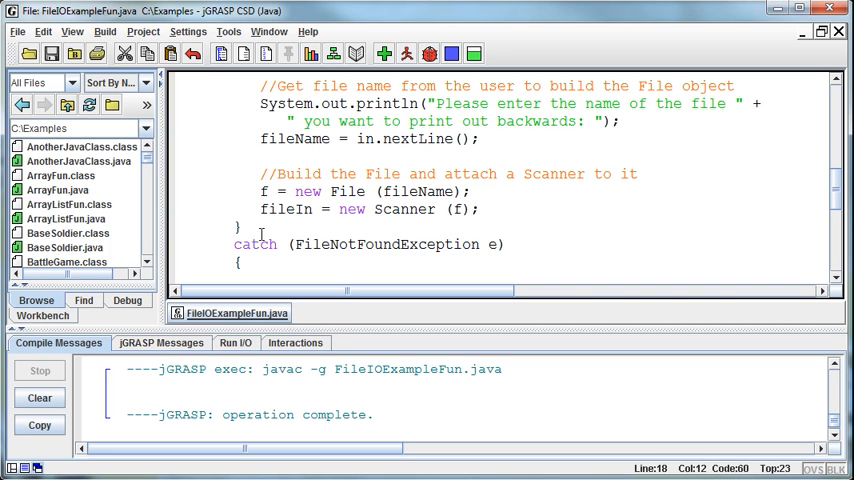
mouse_move(560, 271)
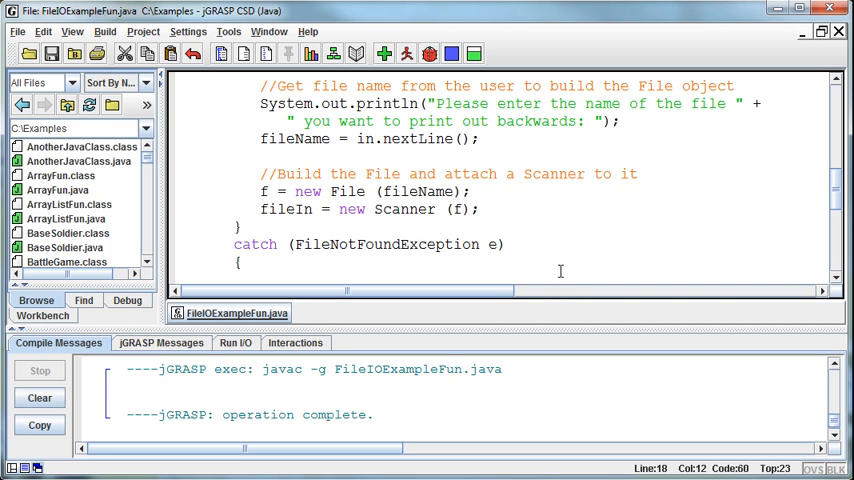
mouse_move(558, 307)
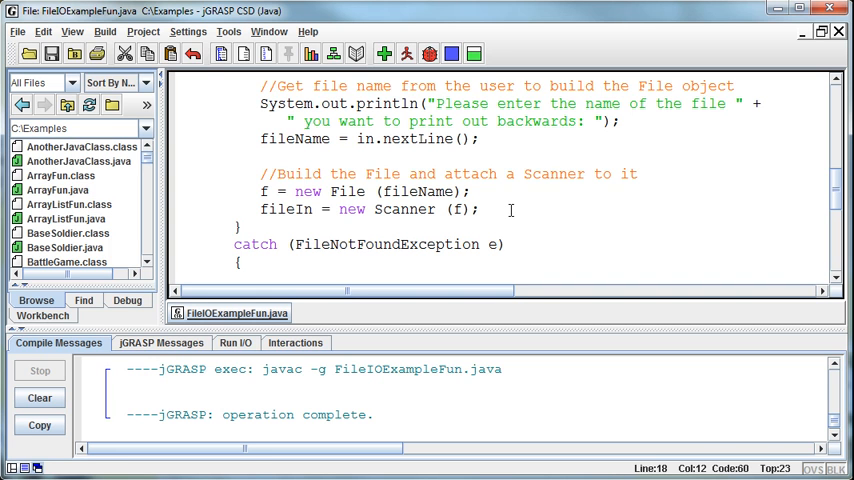
mouse_move(592, 175)
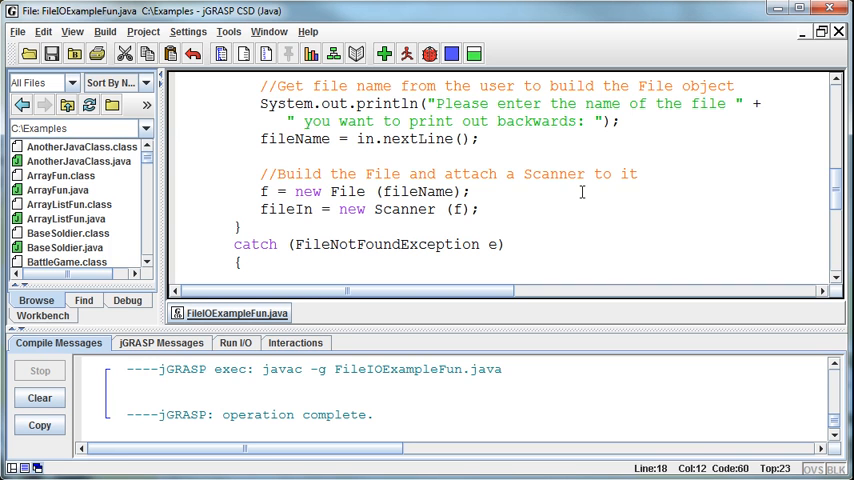
mouse_move(573, 207)
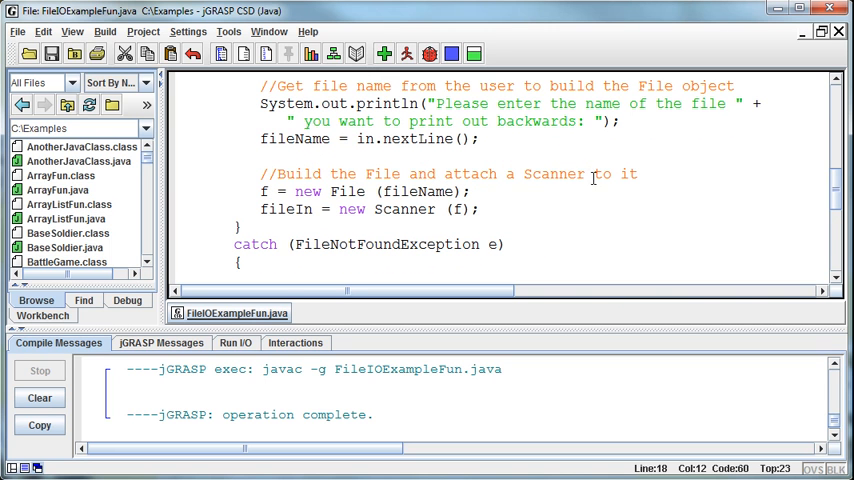
mouse_move(580, 262)
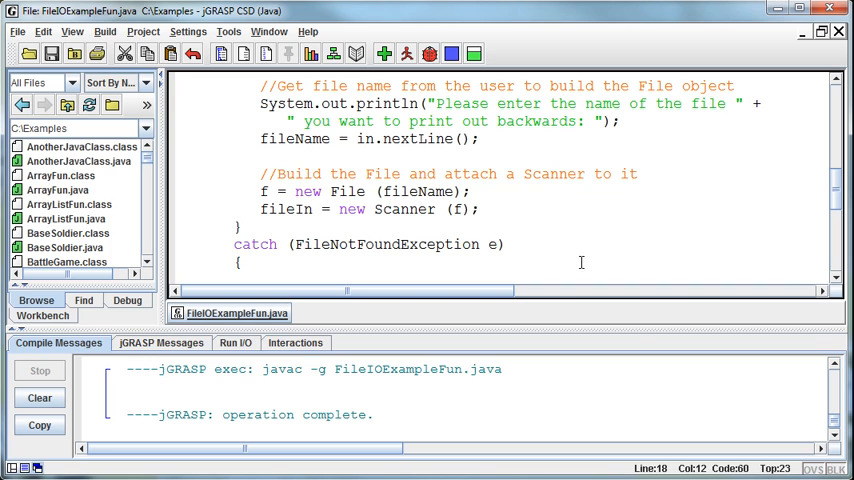